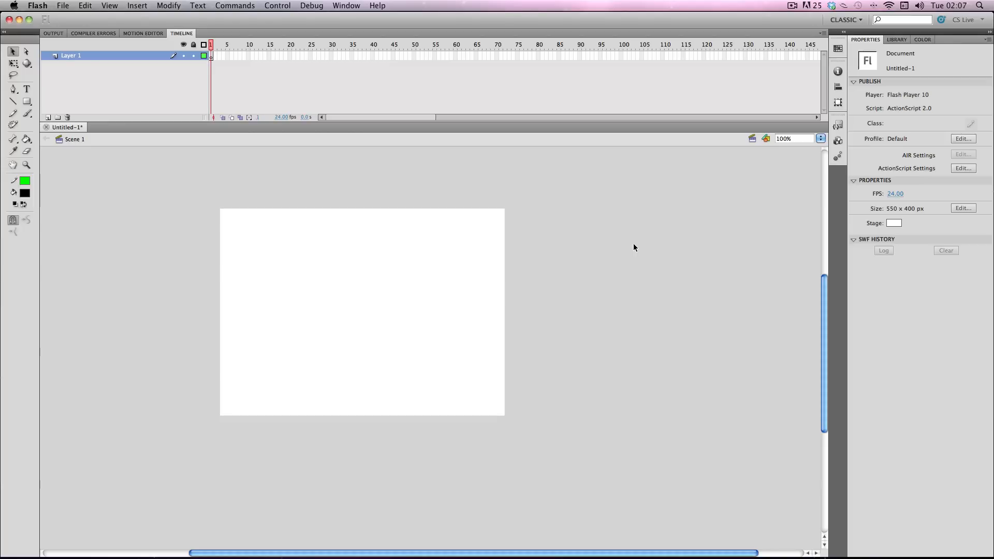
mouse_move(658, 240)
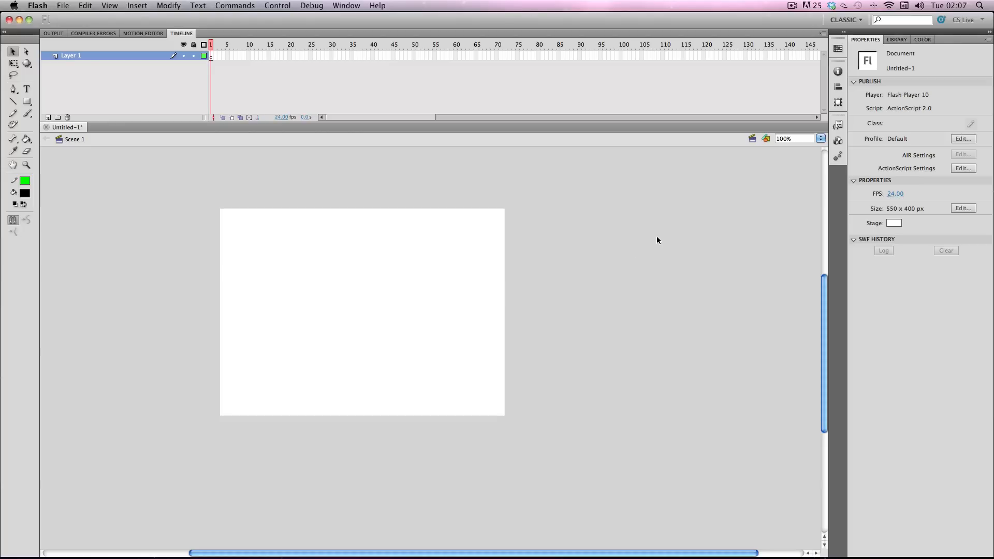
Step: Show the Library panel with the four imported tab PNG images and their symbols
left_click(896, 40)
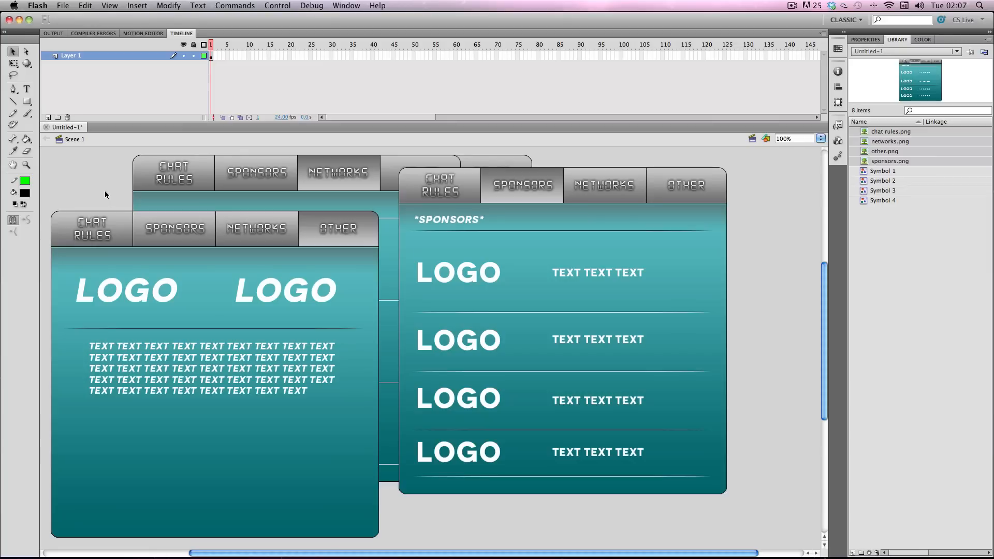
mouse_move(98, 179)
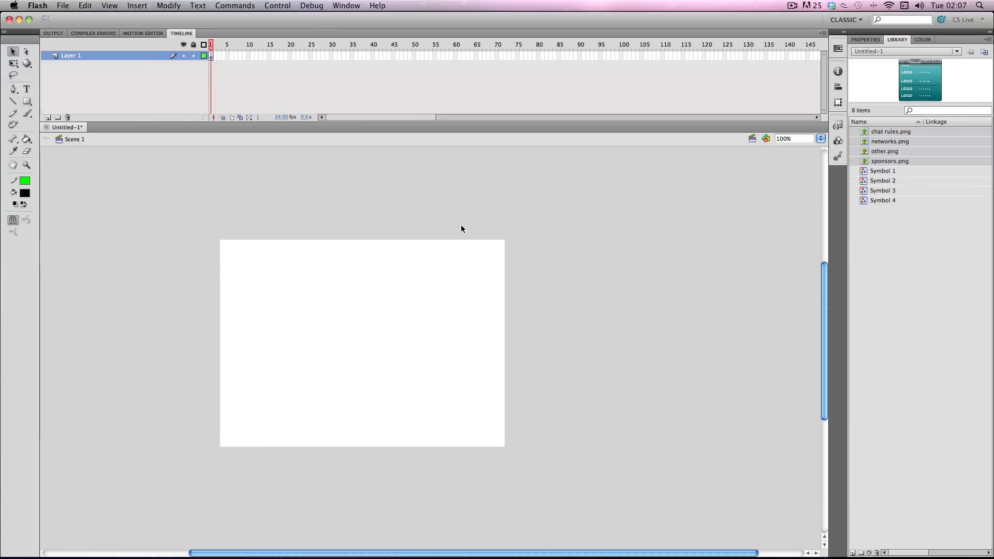
Step: Change the stage size to 640 × 640 pixels in Document Settings
left_click(865, 39)
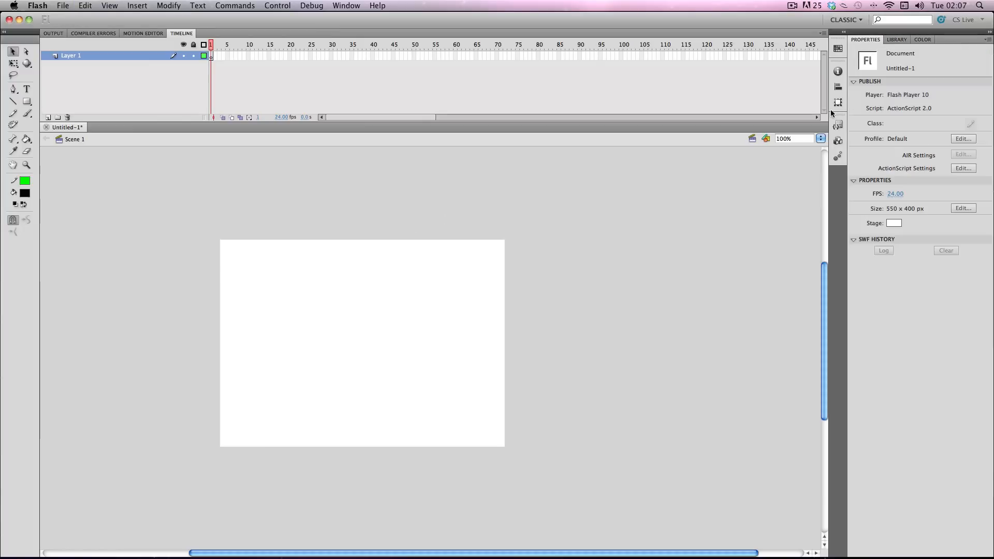
left_click(962, 207)
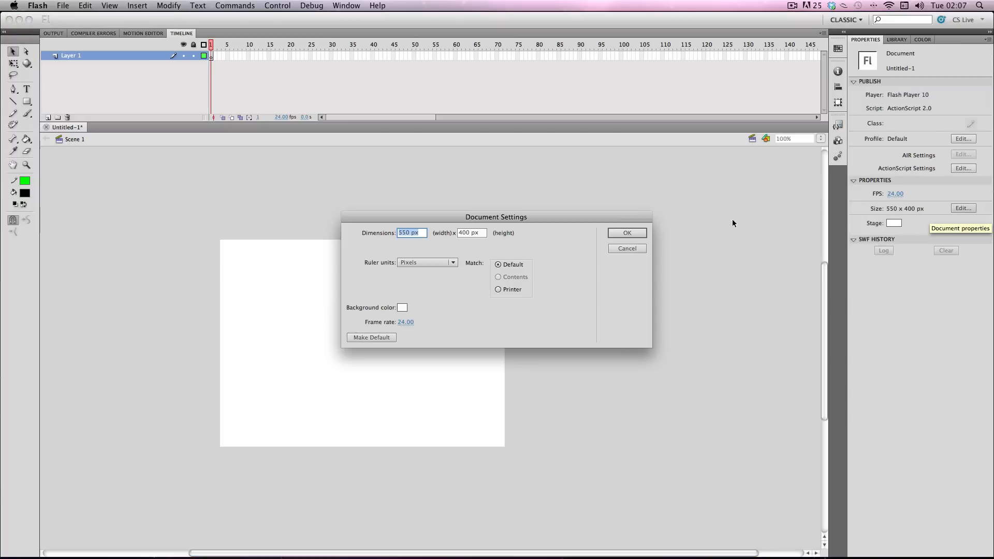
mouse_move(396, 240)
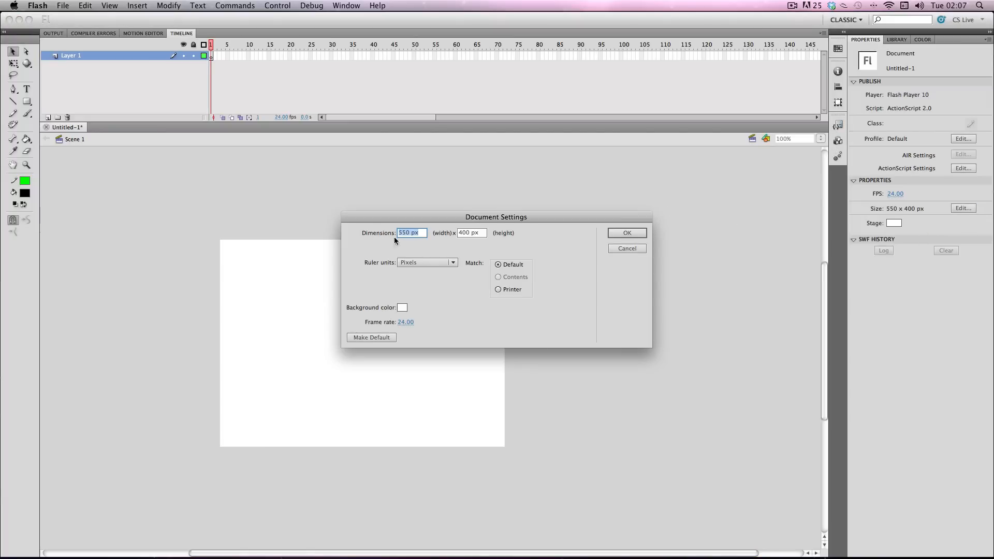
mouse_move(429, 237)
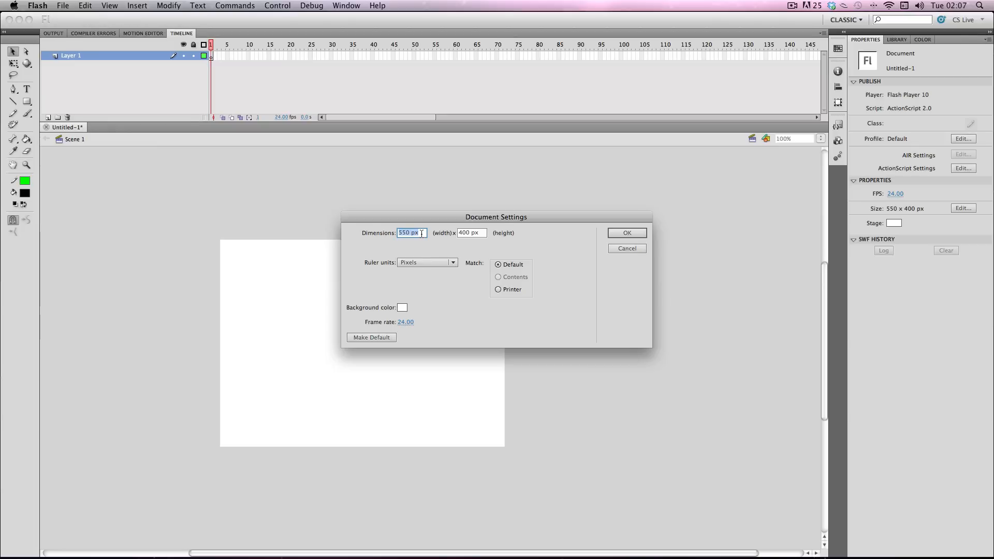
mouse_move(268, 235)
type("640")
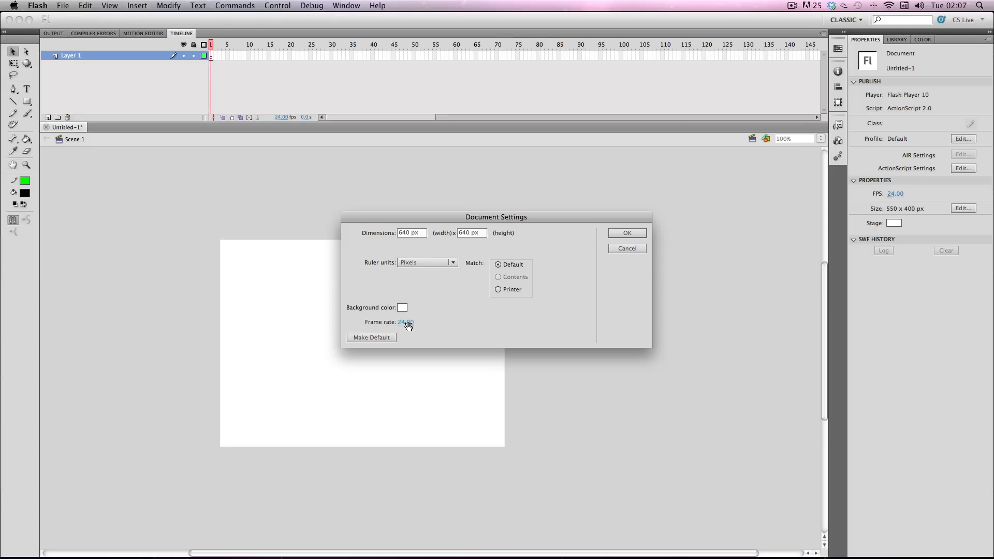
mouse_move(657, 244)
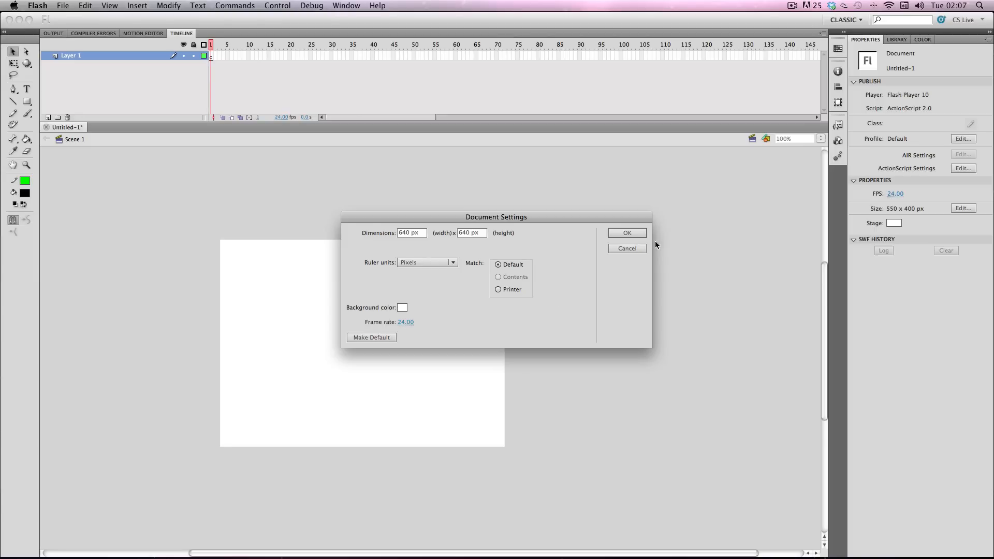
left_click(627, 233)
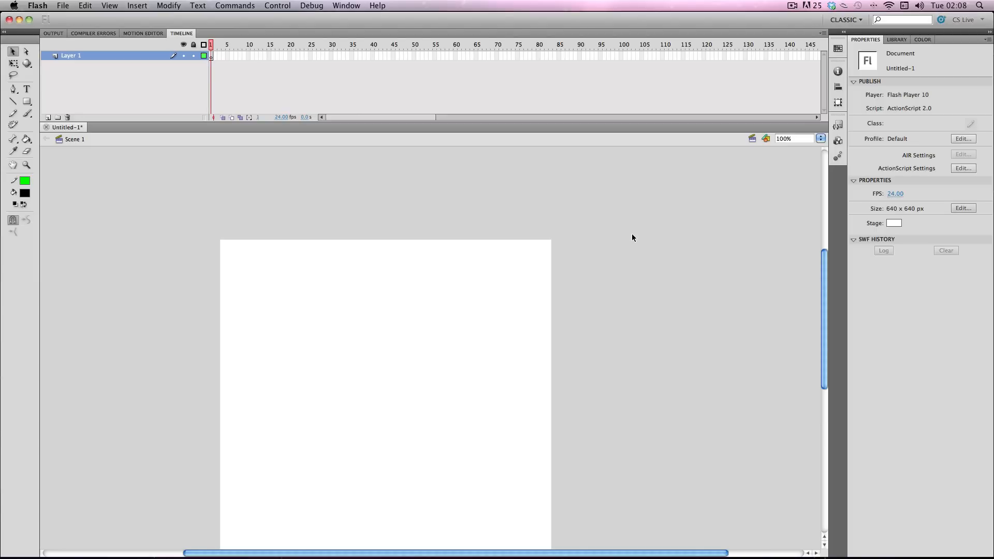
scroll("down", 3)
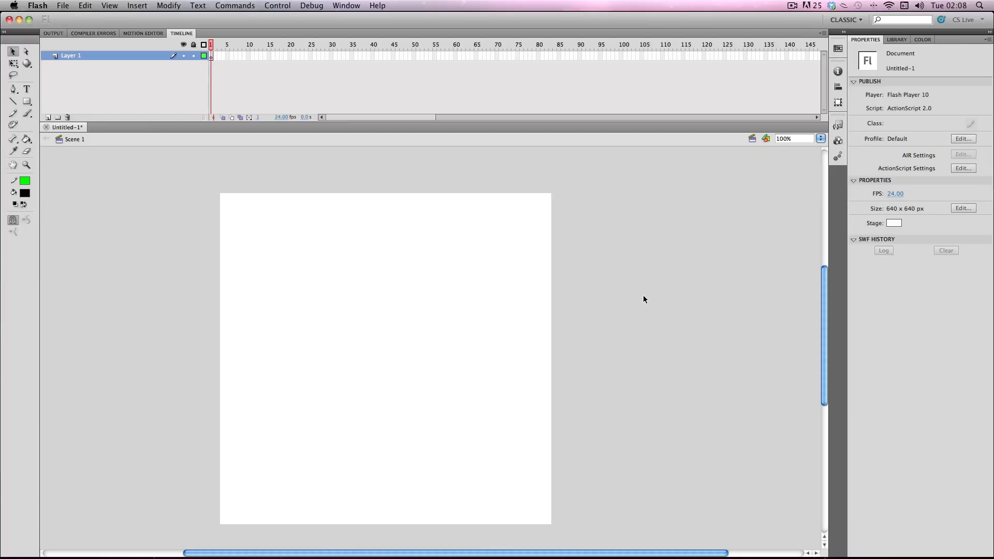
Step: Place the Chat Rules, Sponsors and Other tab images on Layer 1 keyframes 1, 2 and 4
left_click(897, 40)
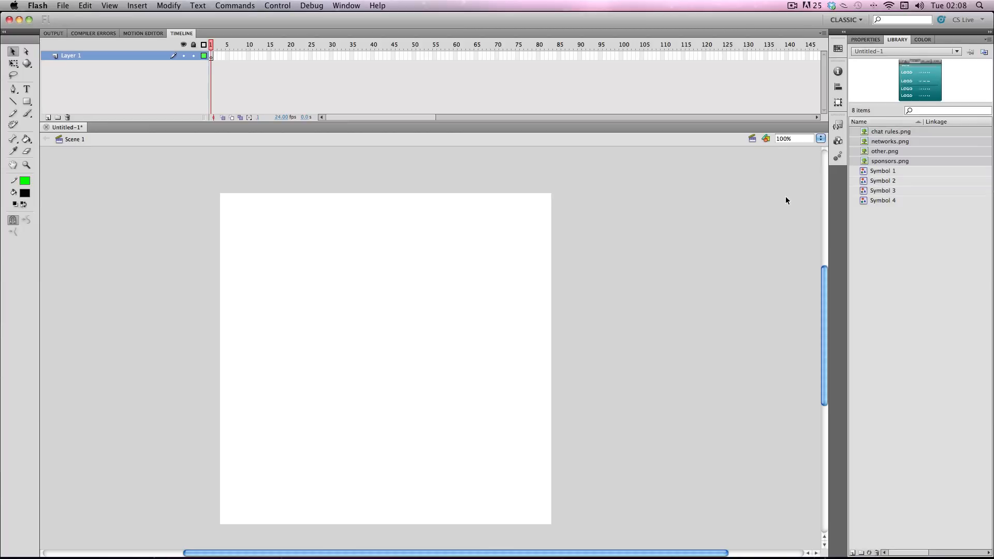
mouse_move(503, 272)
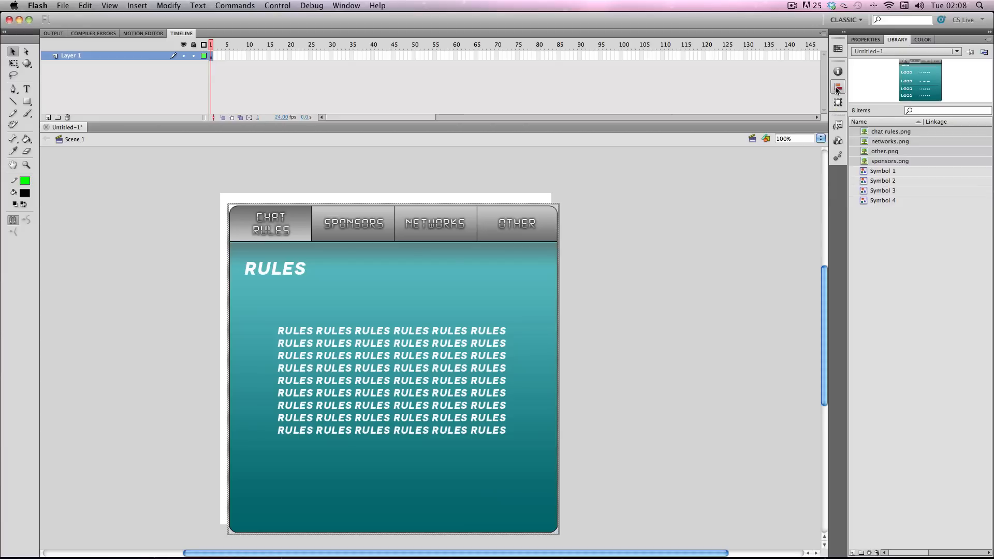
left_click(835, 86)
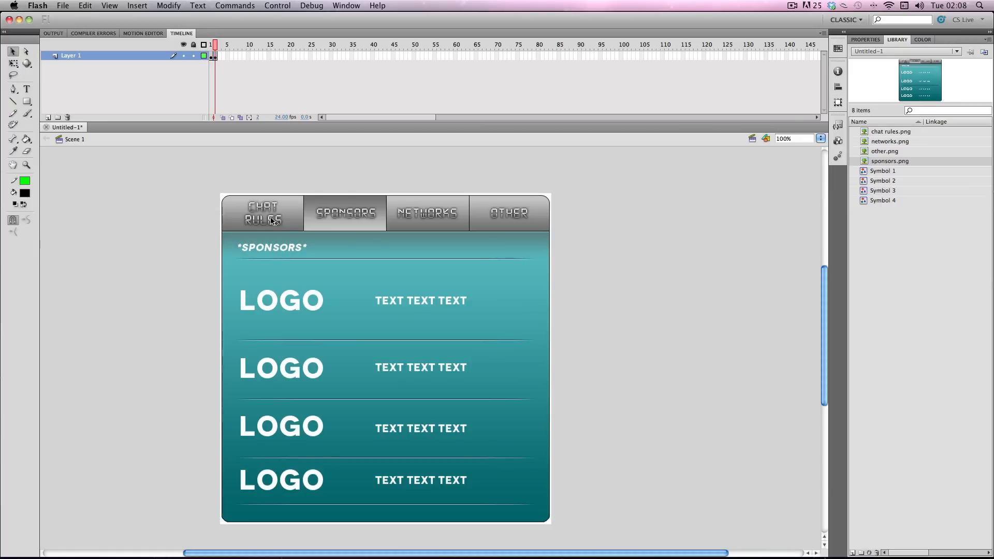
mouse_move(442, 225)
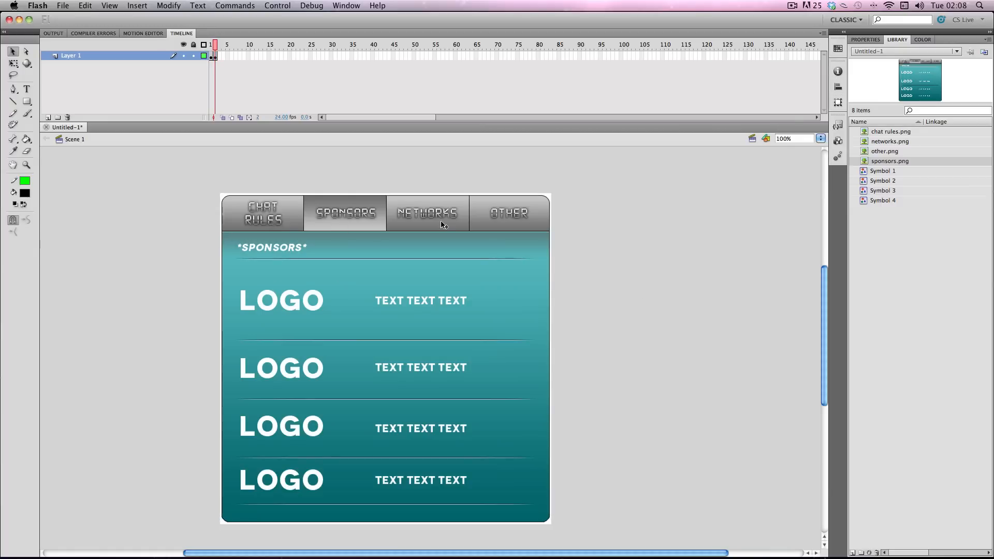
mouse_move(278, 223)
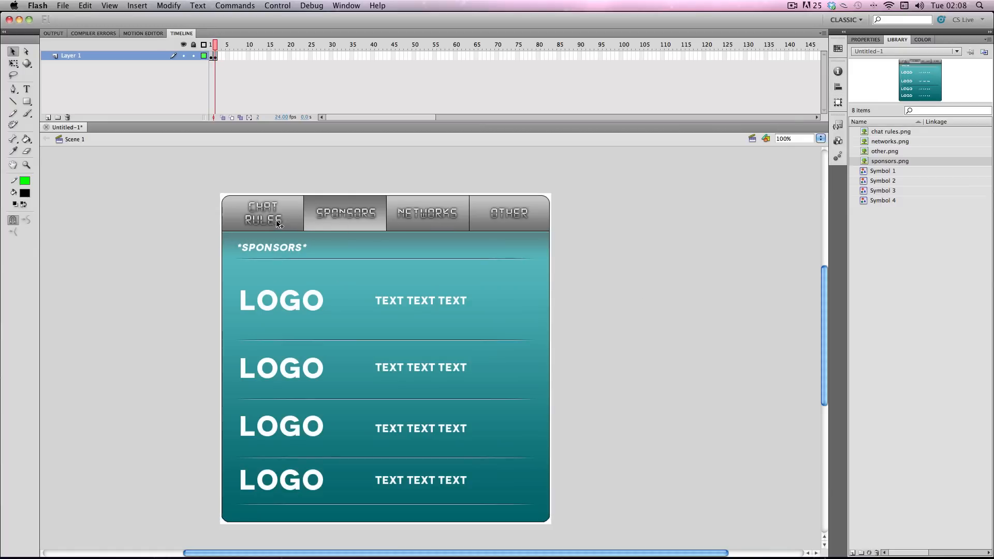
mouse_move(563, 230)
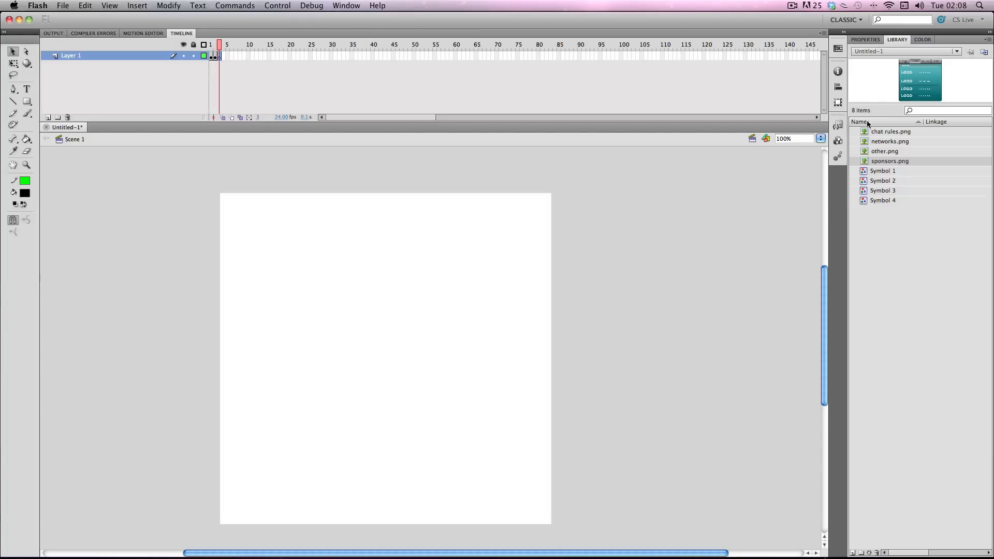
left_click(889, 142)
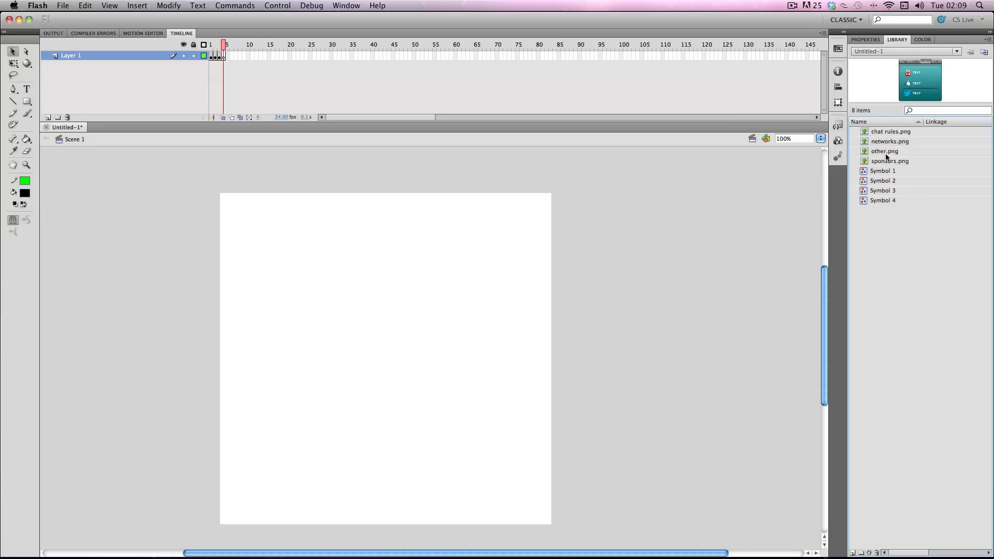
left_click(884, 151)
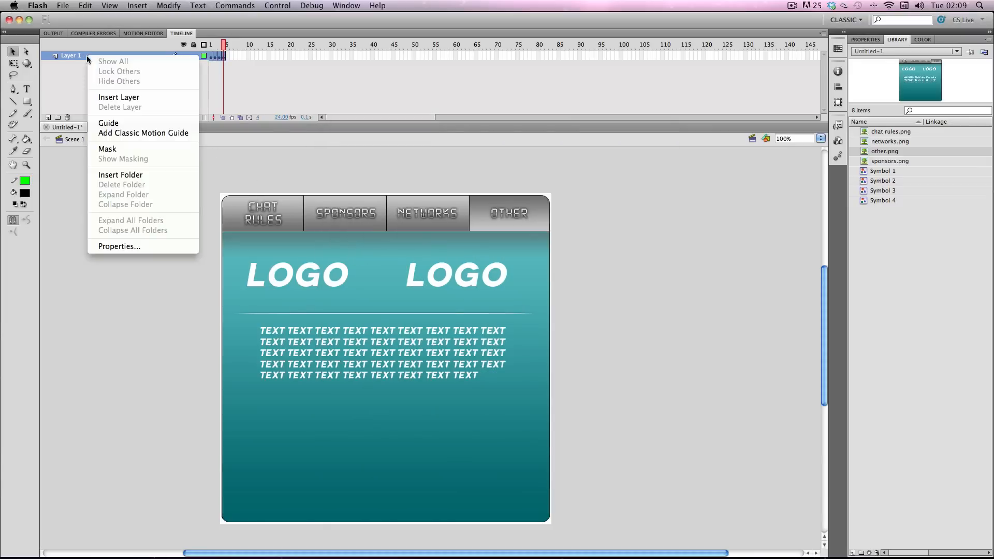
Step: Insert Layer 2 and put a stop(); action on its first frame
left_click(119, 97)
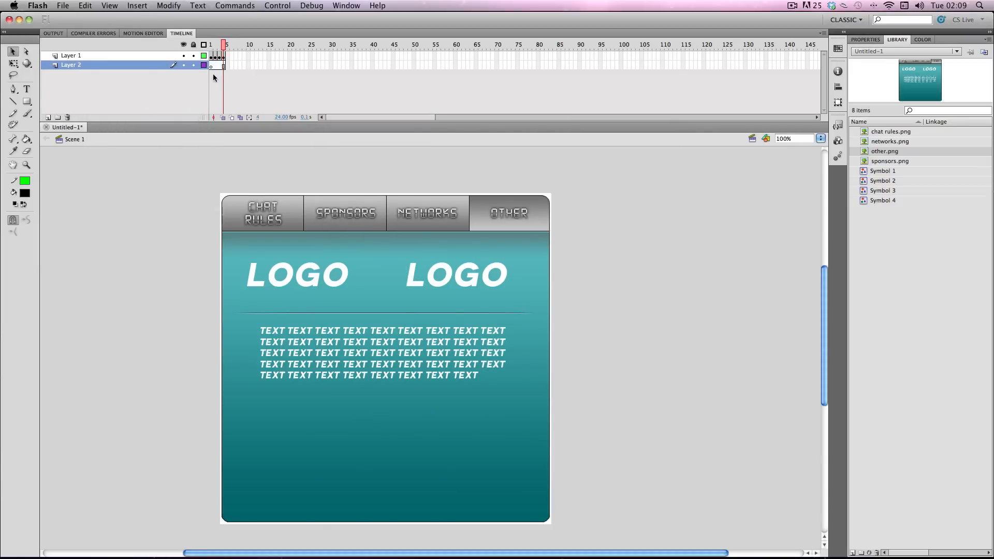
left_click(346, 6)
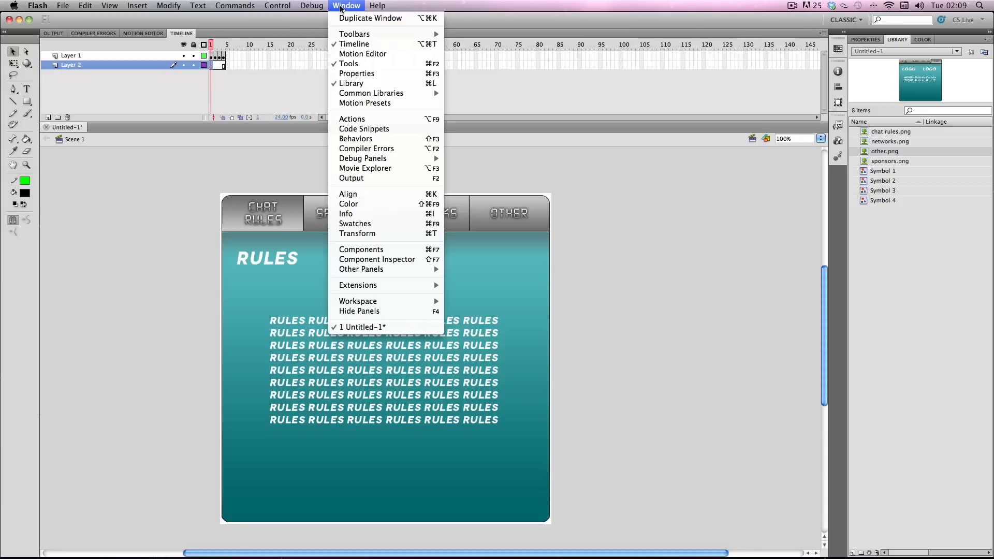
mouse_move(369, 119)
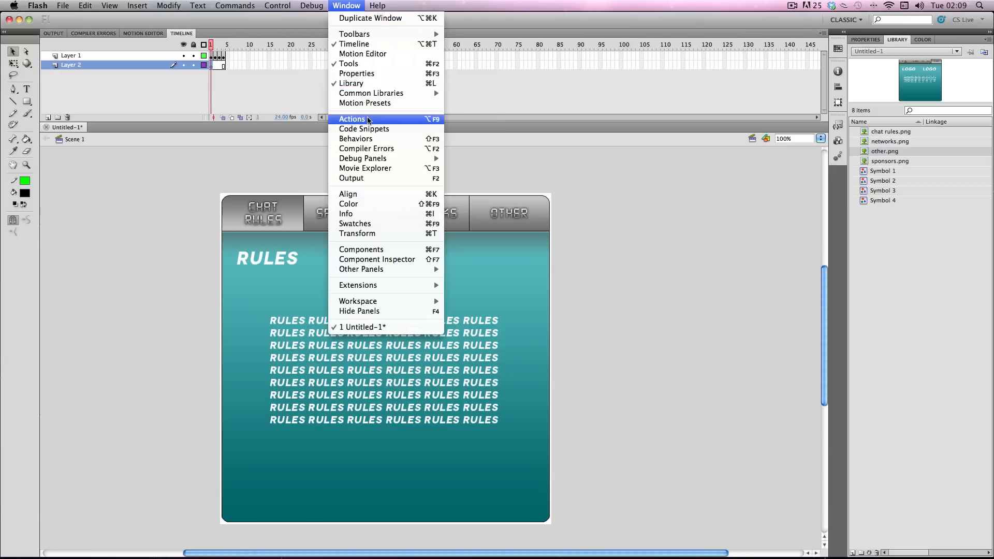
left_click(352, 119)
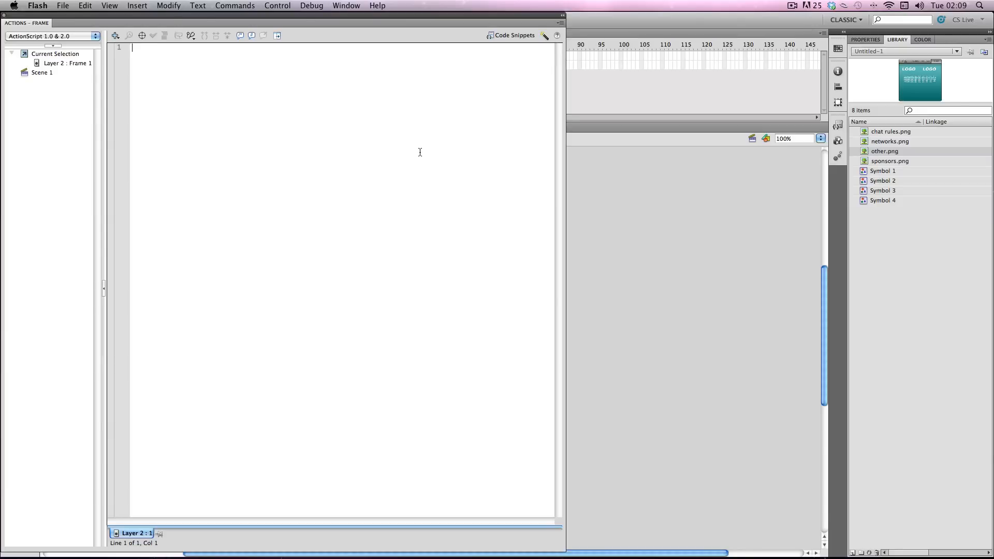
type("stop")
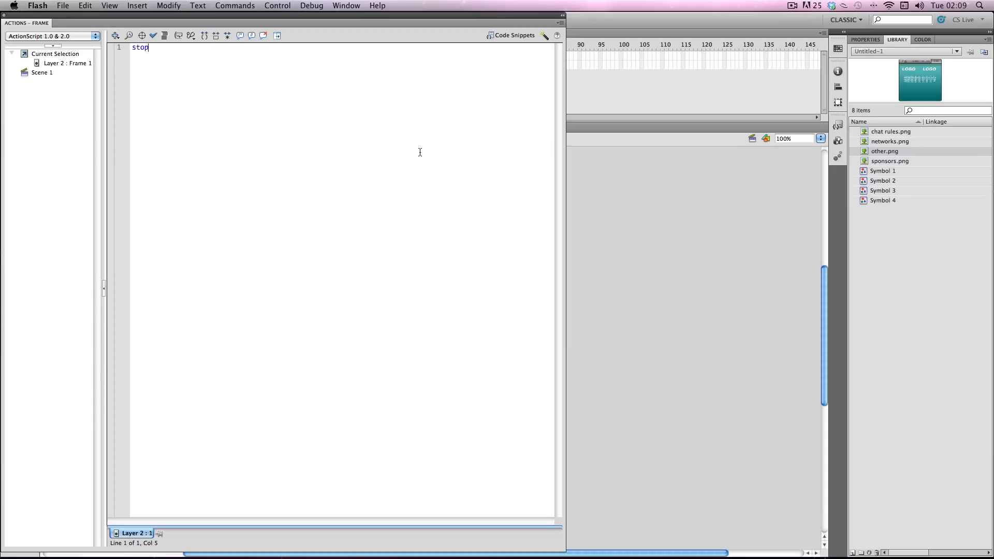
type("() ;")
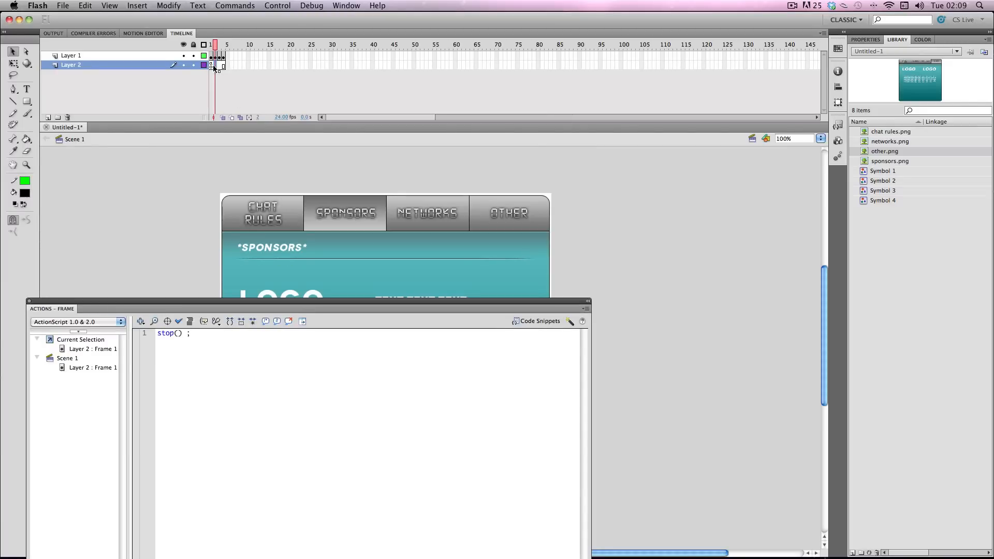
left_click(223, 44)
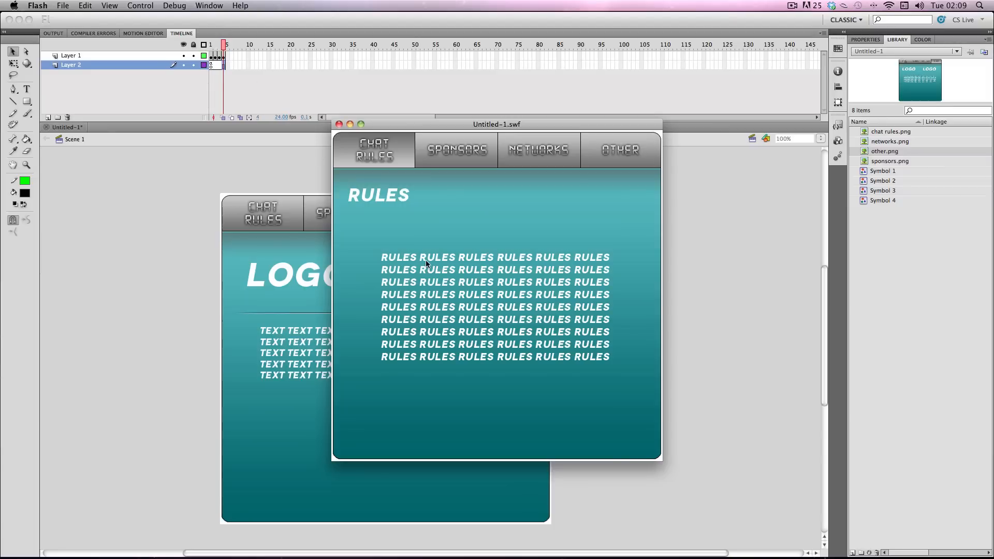
mouse_move(401, 169)
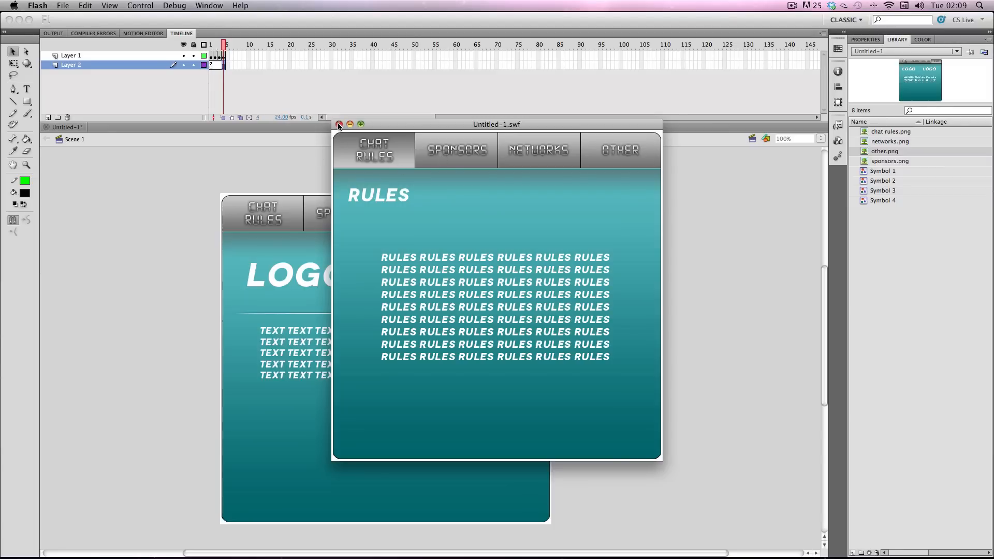
left_click(340, 124)
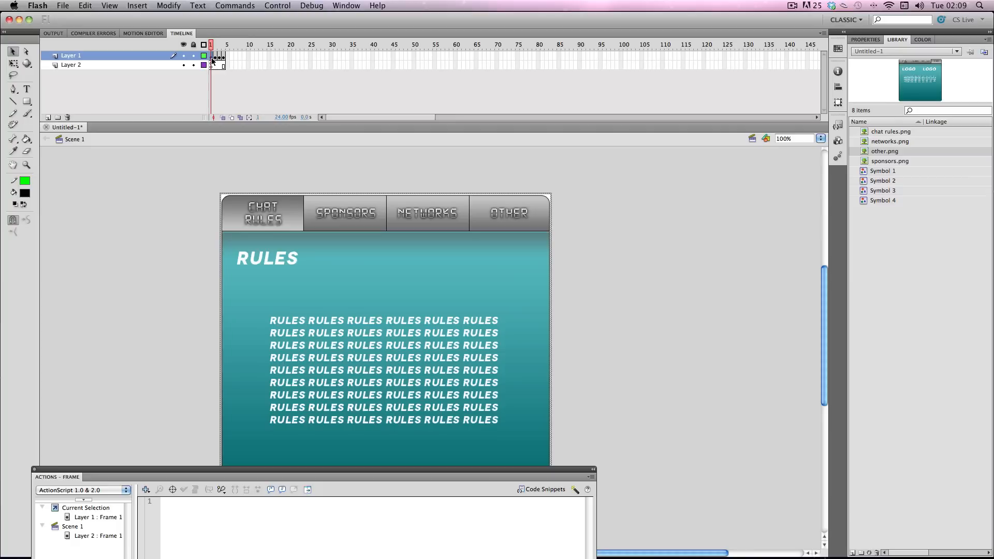
mouse_move(342, 91)
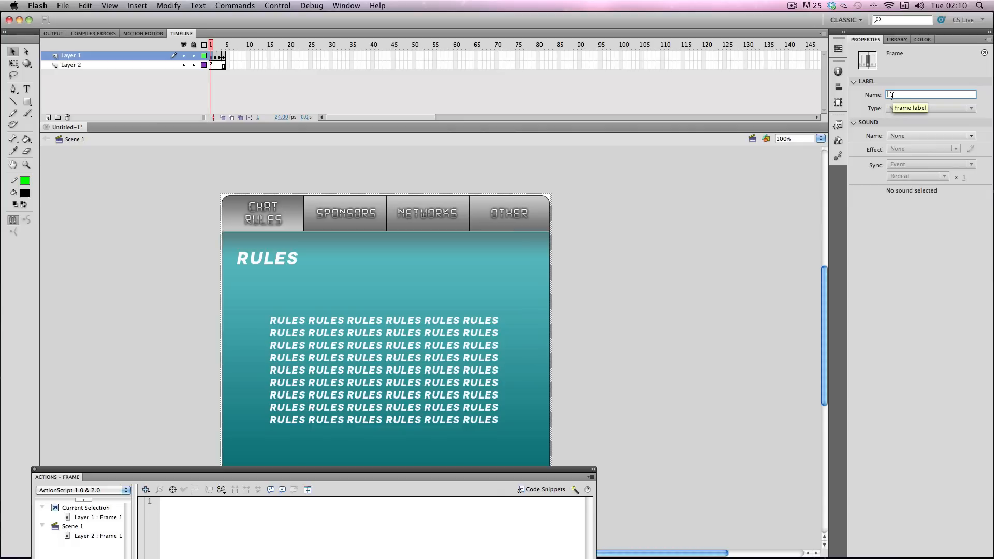
Step: Label frames 1–3 on Layer 1 as chatrules, sponsor and net
type("chatrules")
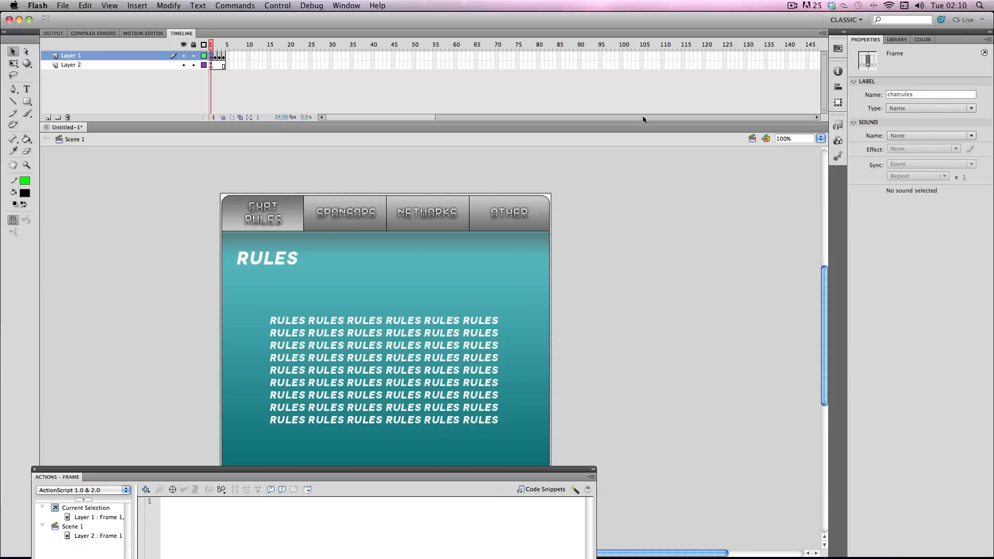
mouse_move(636, 217)
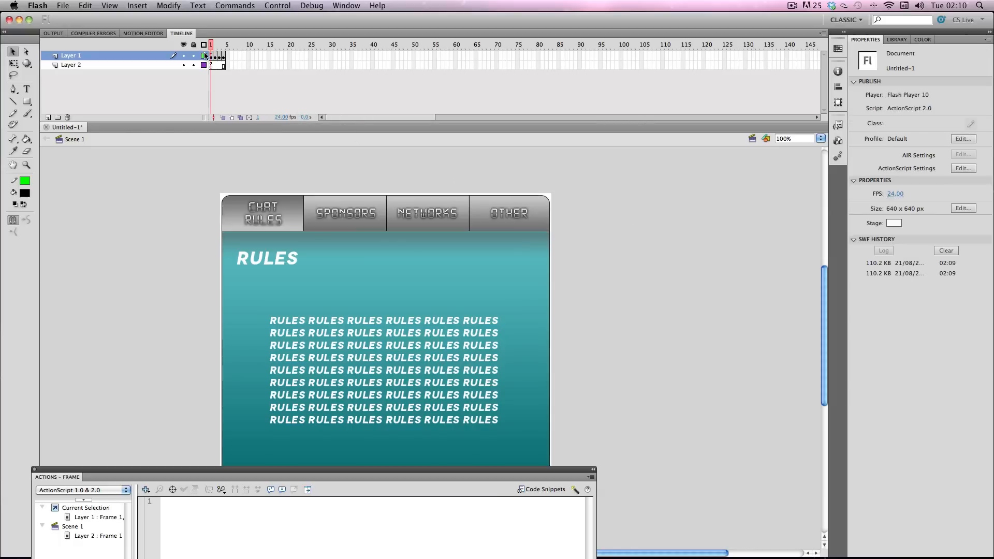
left_click(217, 55)
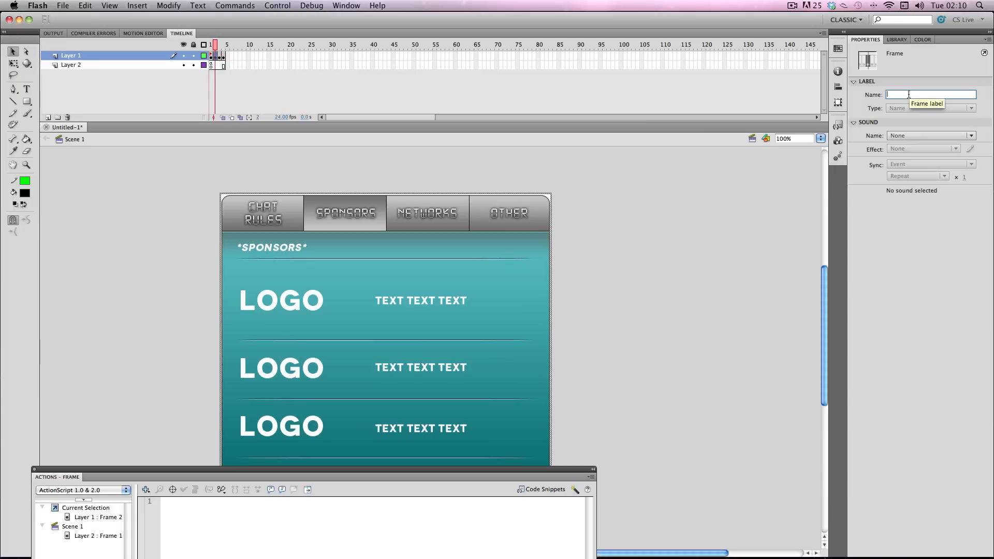
type("sponsor")
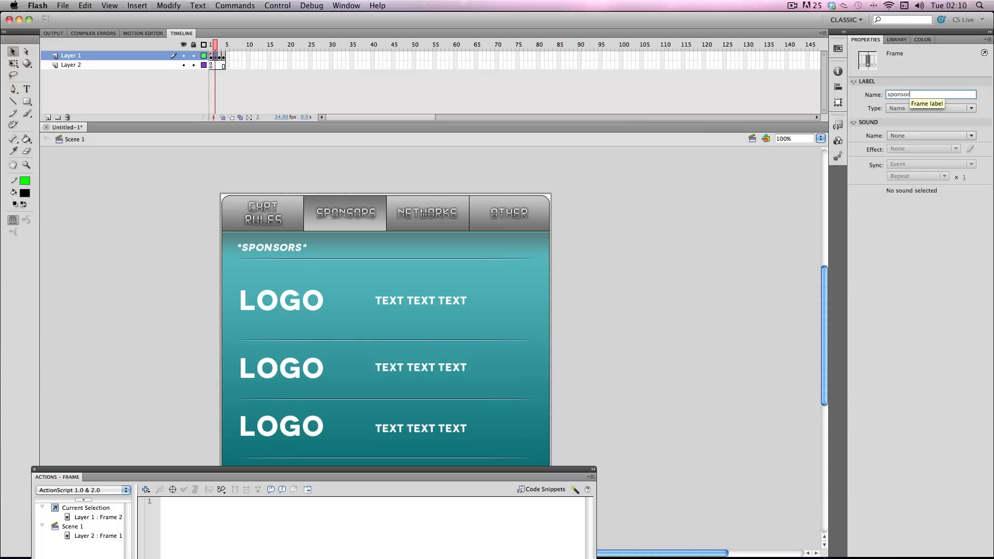
left_click(427, 212)
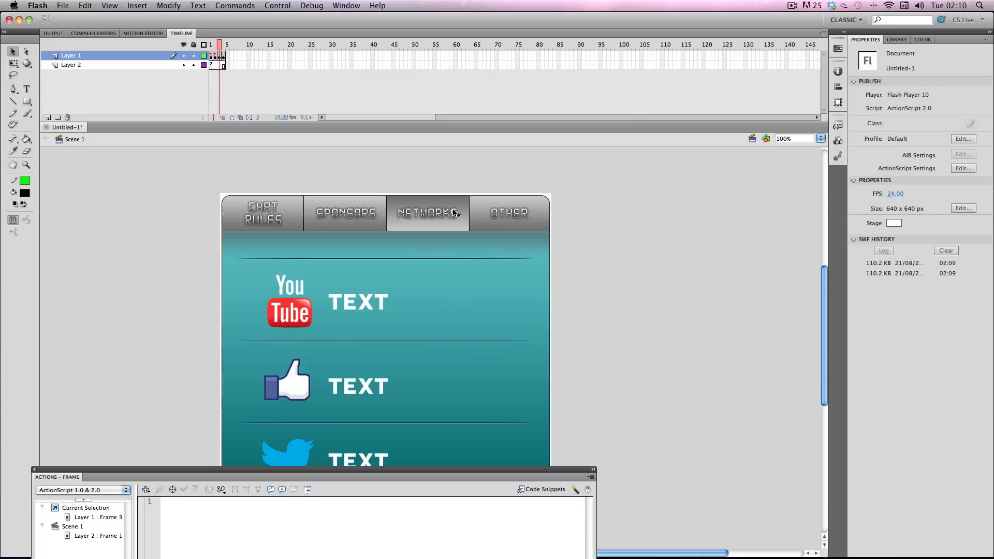
left_click(216, 56)
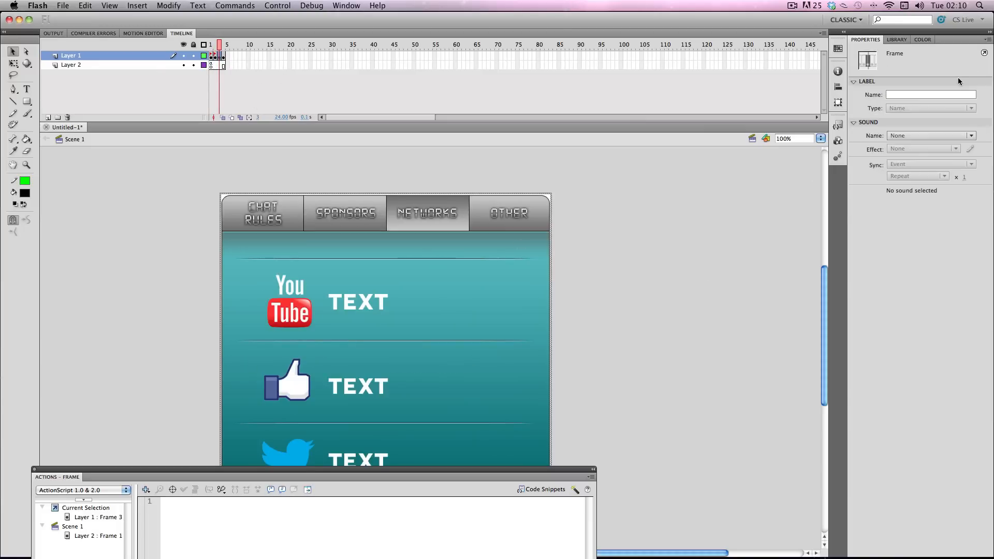
type("net")
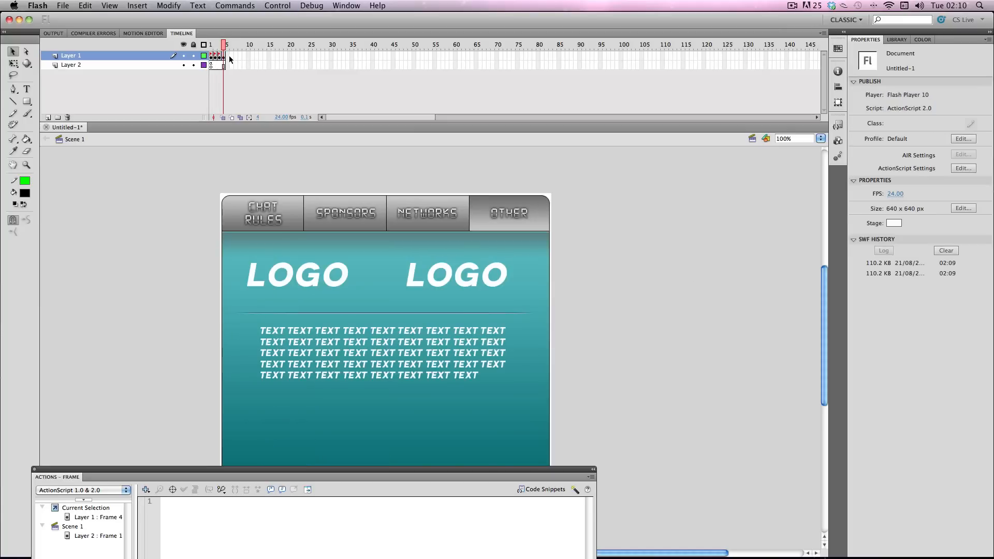
left_click(225, 56)
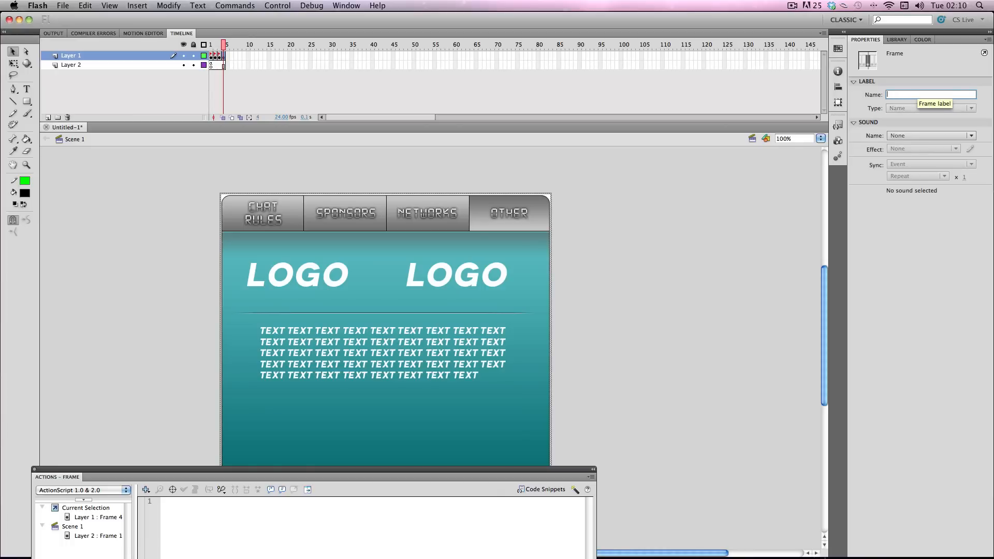
Step: Label frame 4 'other' and insert Layer 3 above Layer 1
type("other")
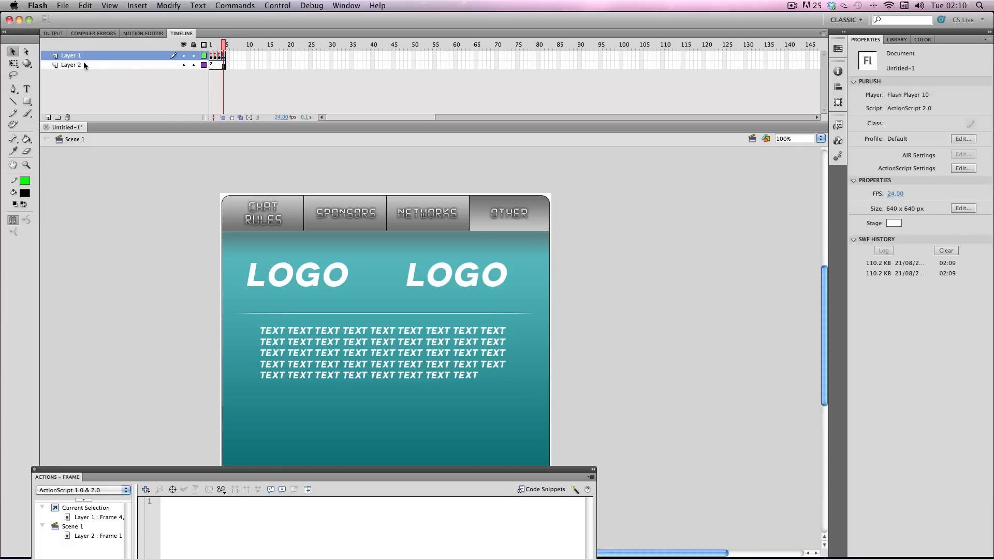
right_click(66, 55)
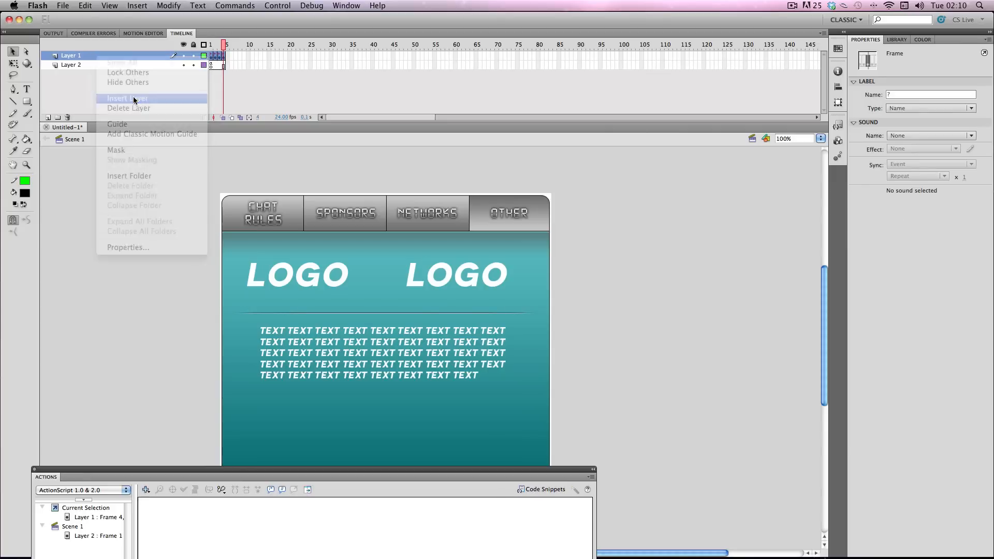
left_click(127, 98)
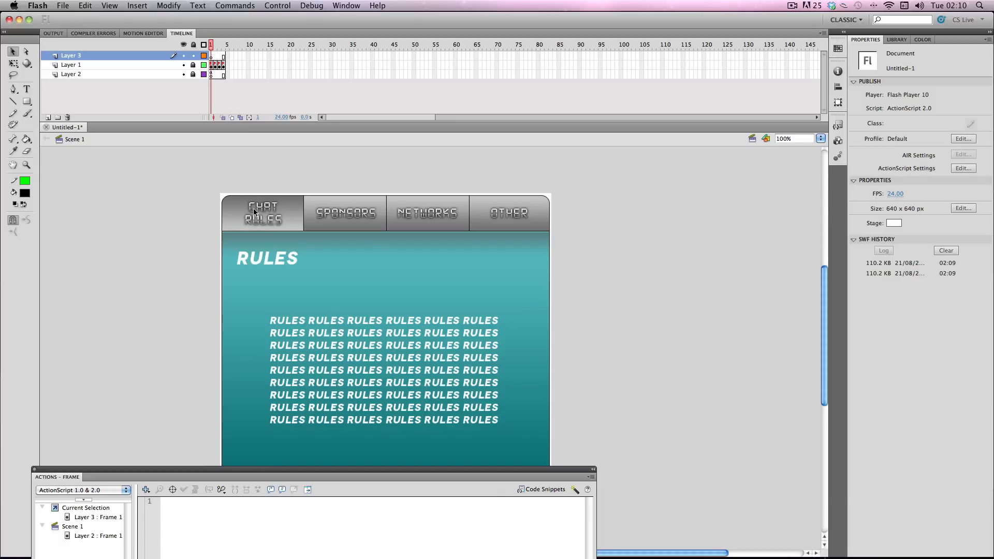
mouse_move(251, 217)
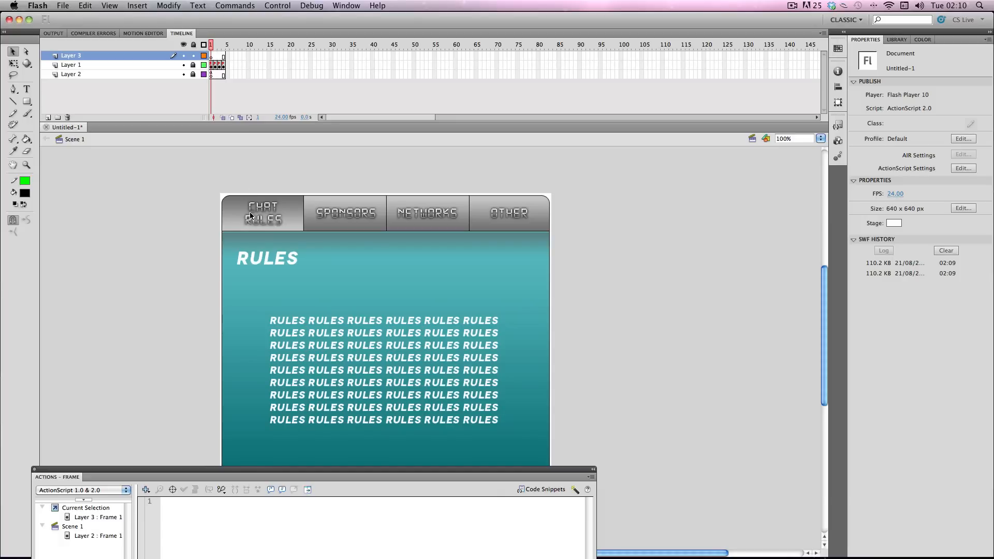
mouse_move(224, 203)
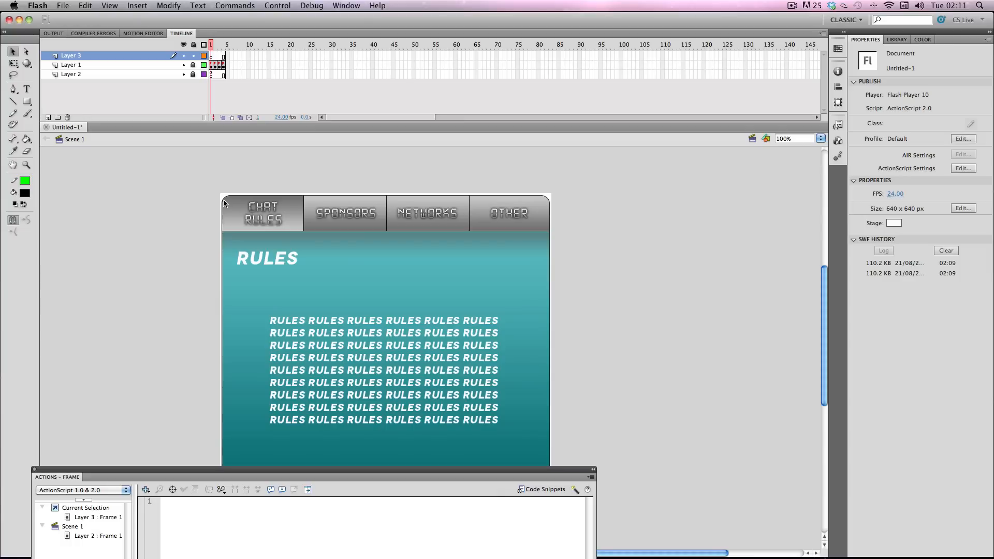
mouse_move(223, 233)
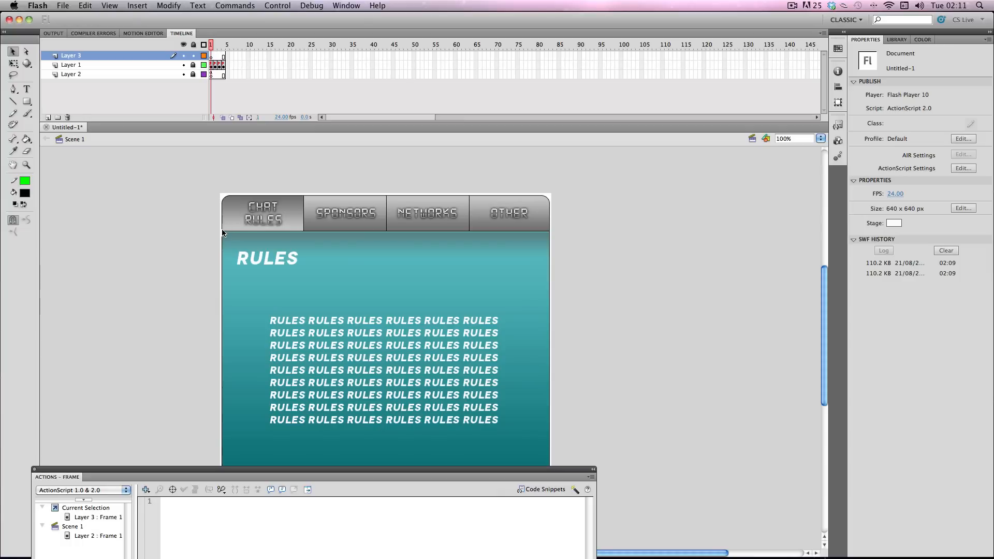
mouse_move(304, 197)
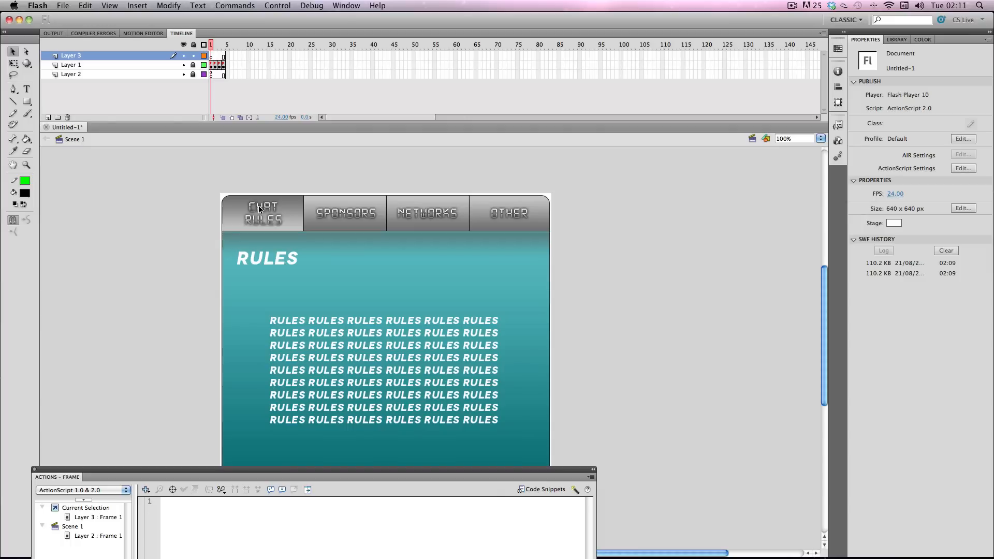
mouse_move(251, 220)
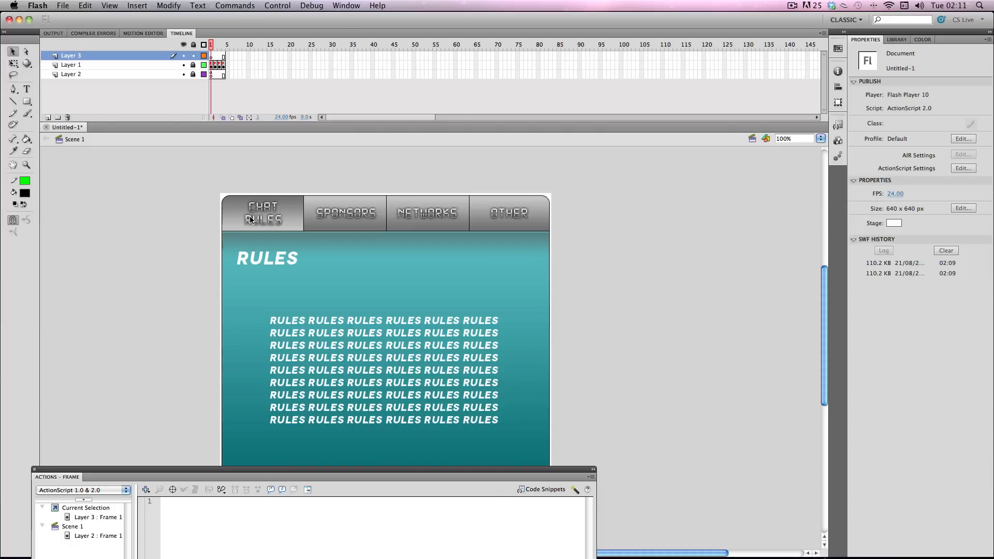
mouse_move(304, 234)
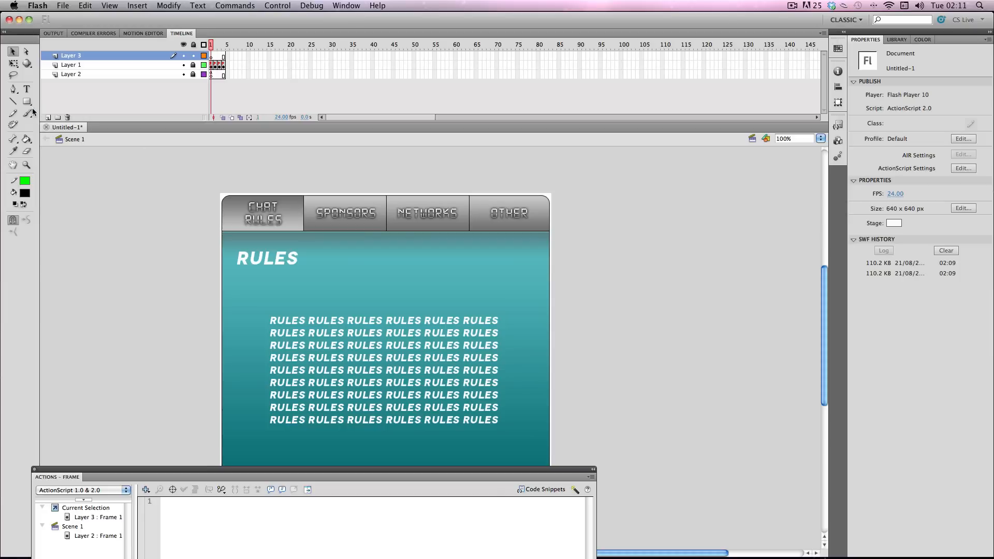
Step: Draw a stroke-less, fully transparent rectangle over the CHAT RULES tab and select it
left_click(24, 180)
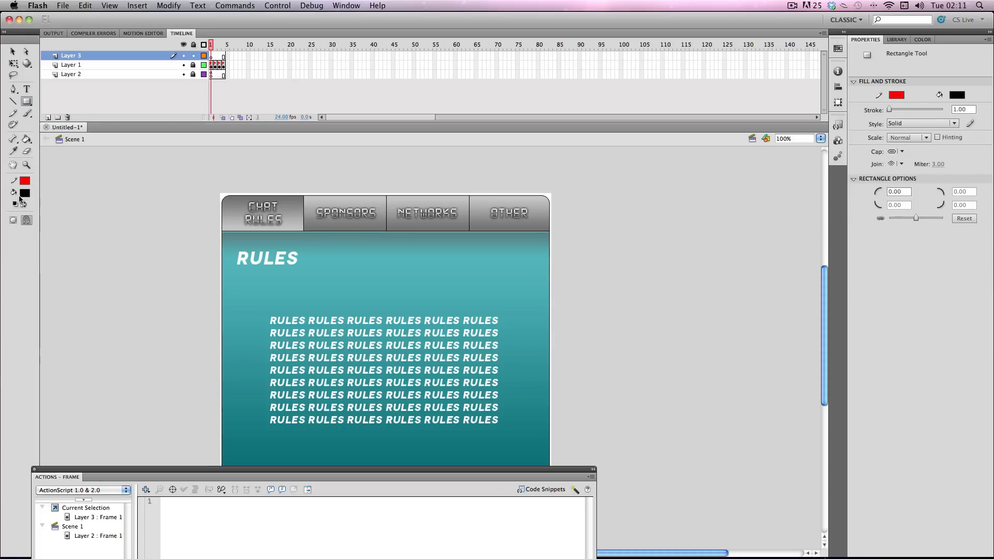
left_click(25, 192)
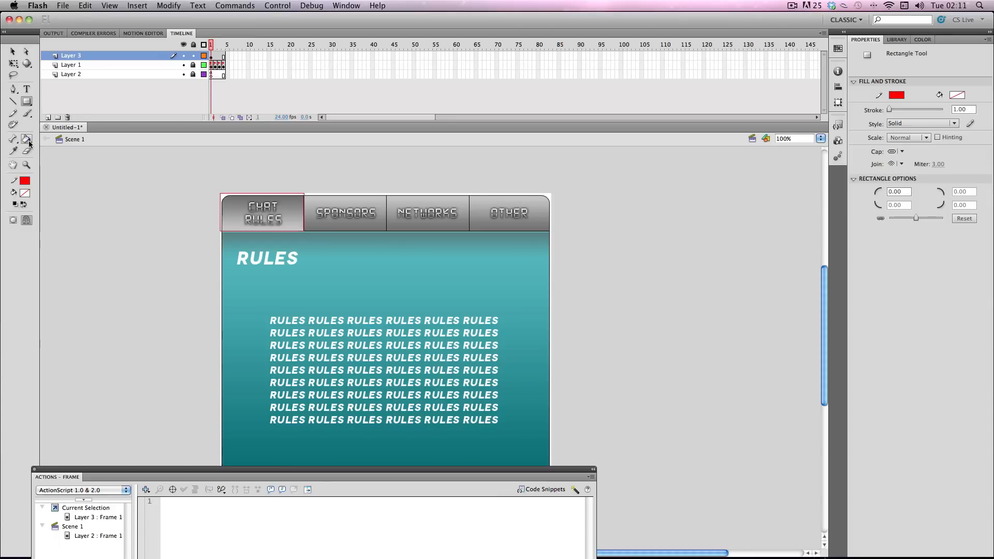
left_click(13, 140)
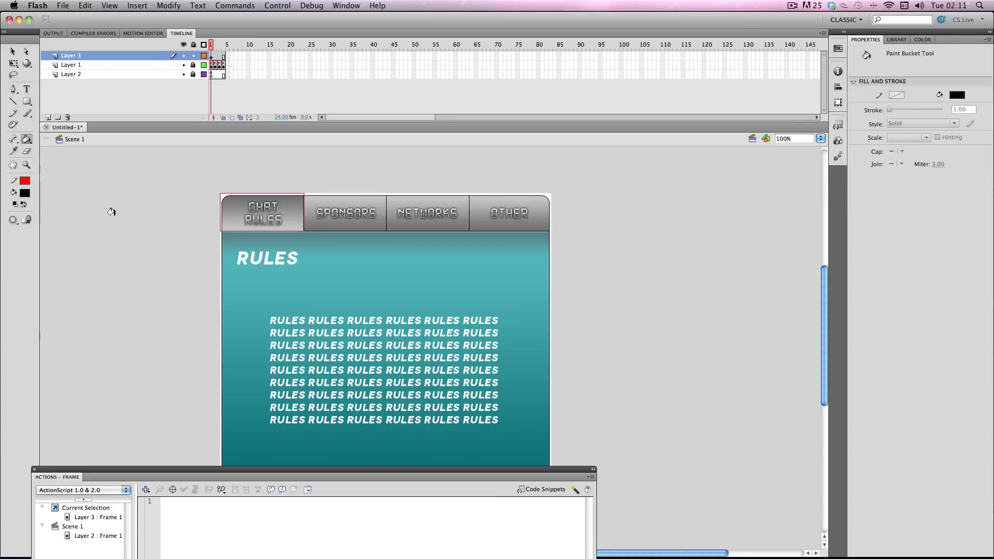
left_click(921, 39)
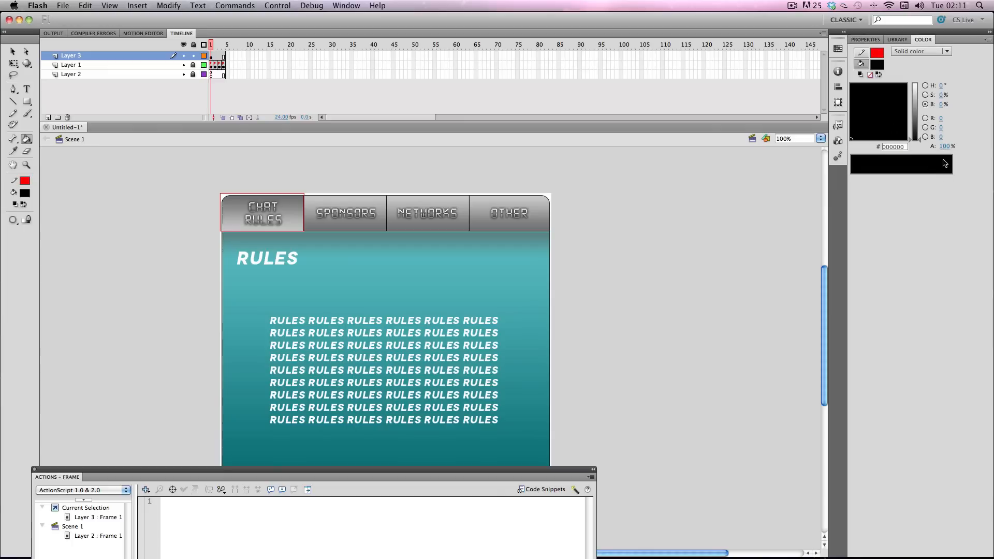
mouse_move(946, 148)
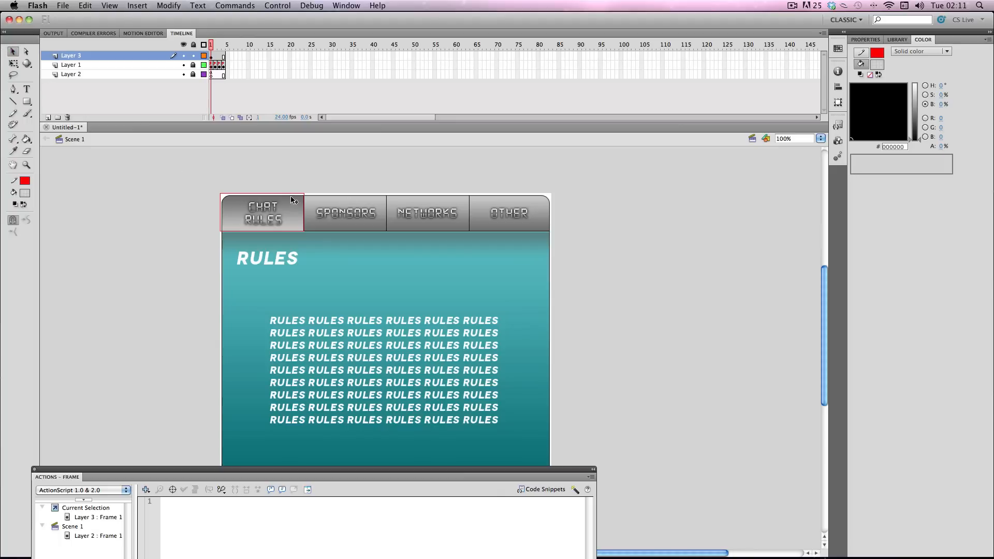
left_click(263, 213)
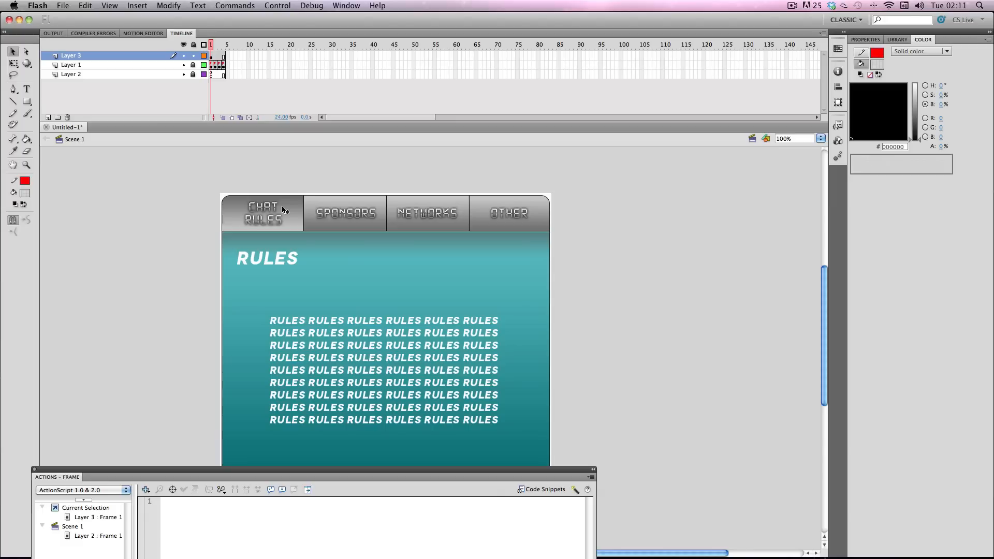
left_click(262, 213)
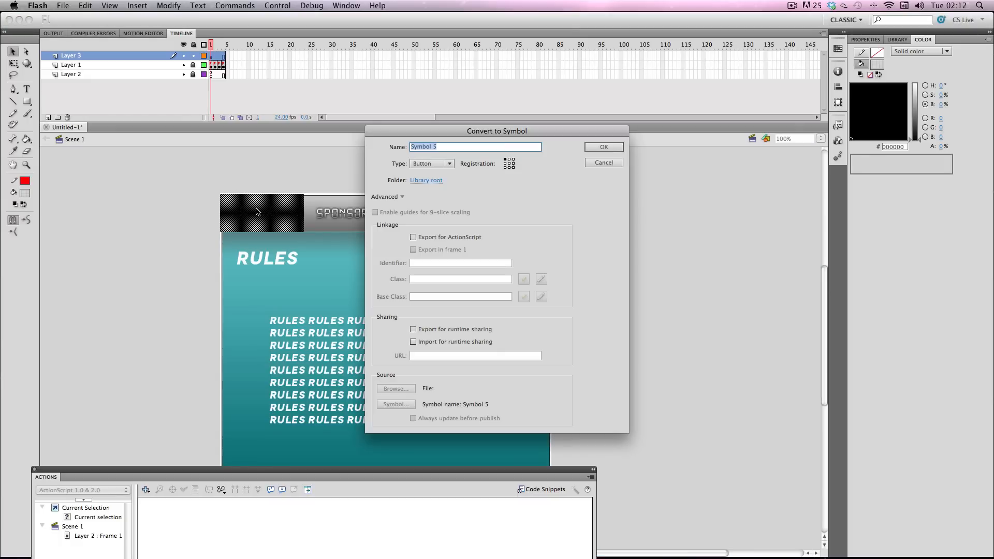
Step: Convert the selected rectangle into a Button symbol, Symbol 5
left_click(431, 164)
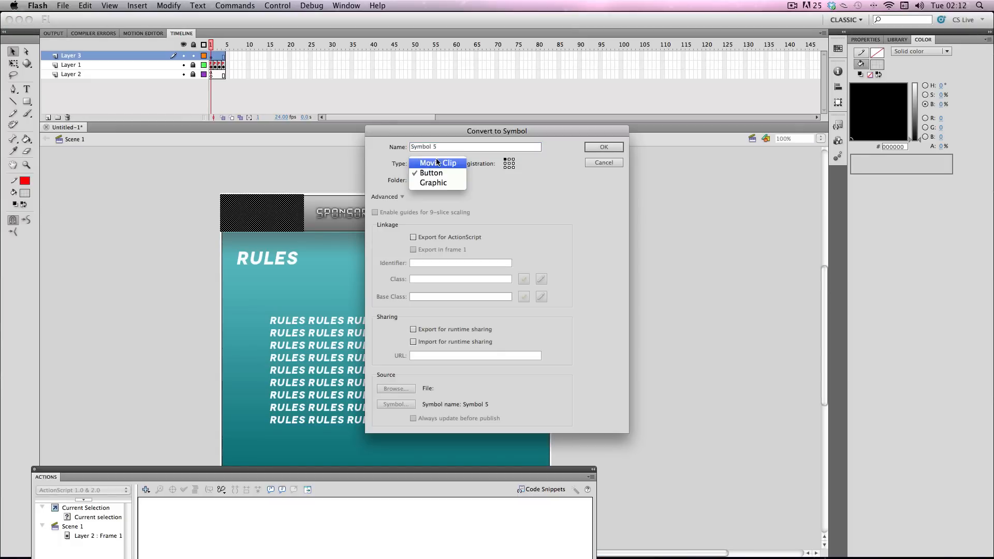
left_click(429, 173)
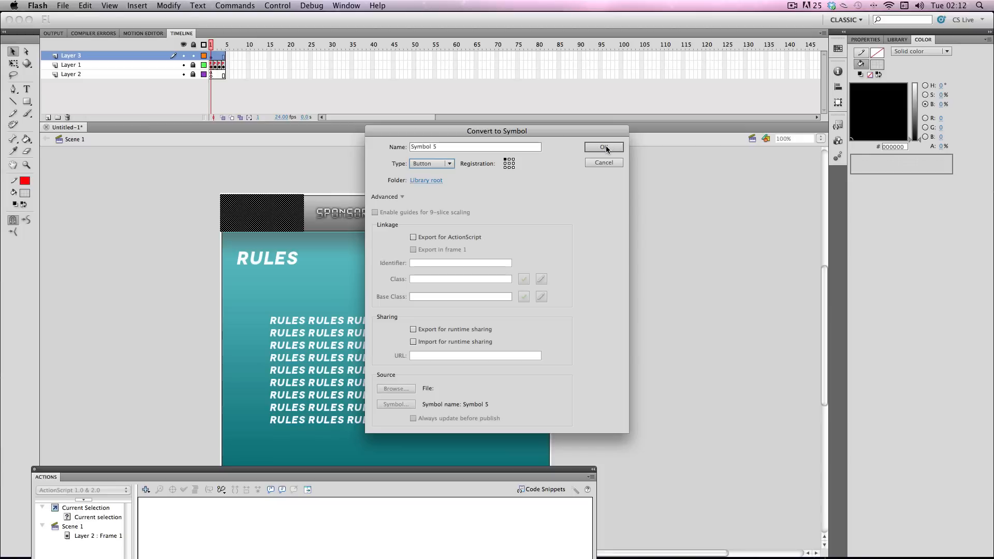
left_click(604, 147)
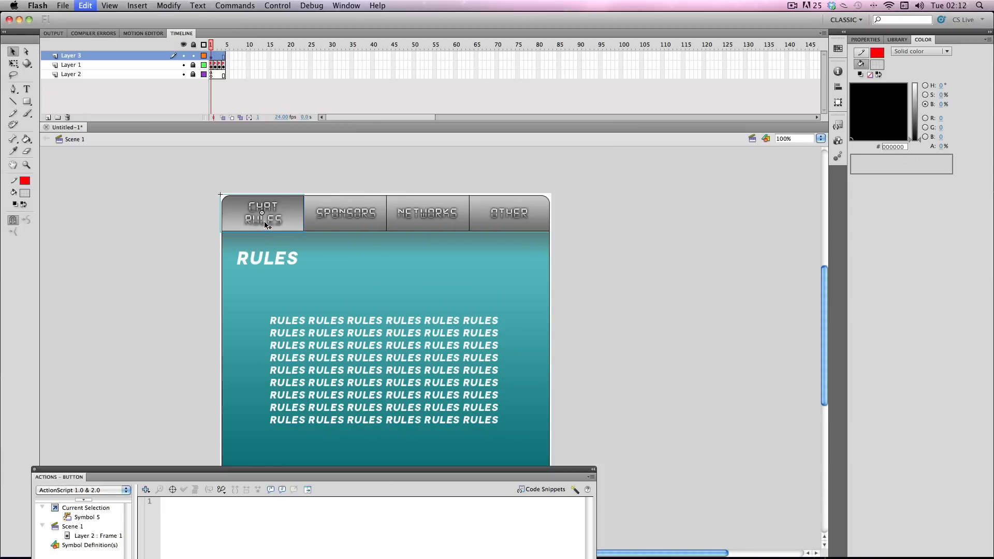
mouse_move(358, 221)
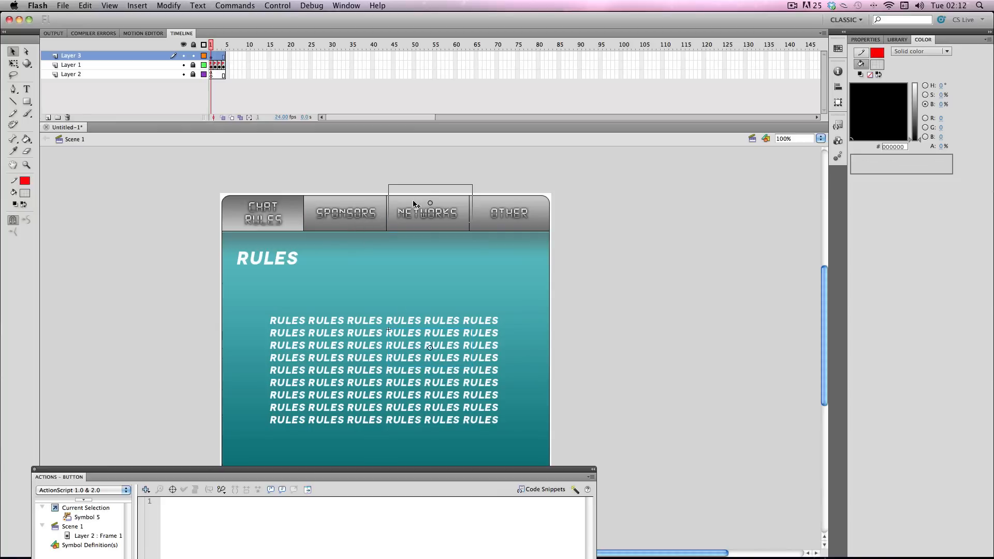
Step: Drag and resize the Actions panel so its code area is larger
left_click(428, 213)
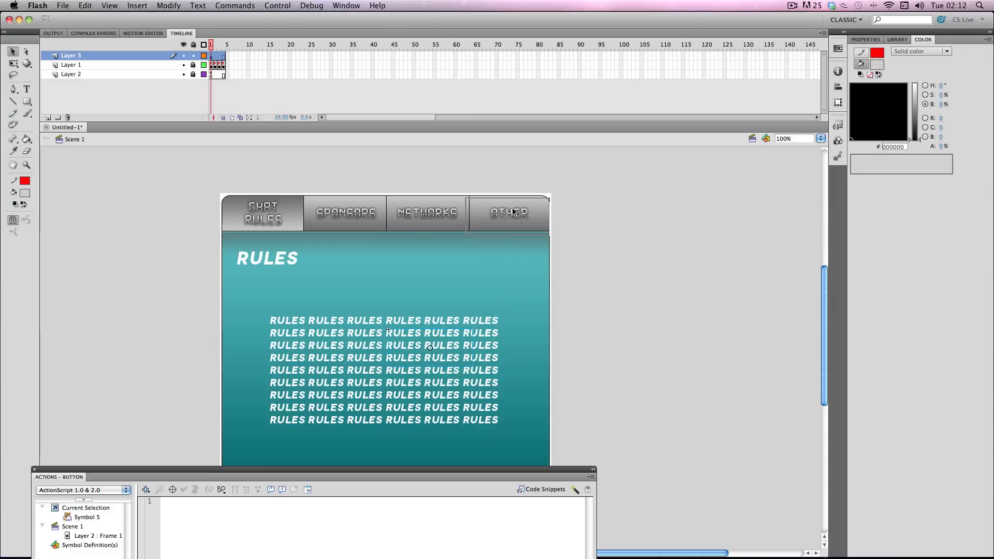
left_click(509, 213)
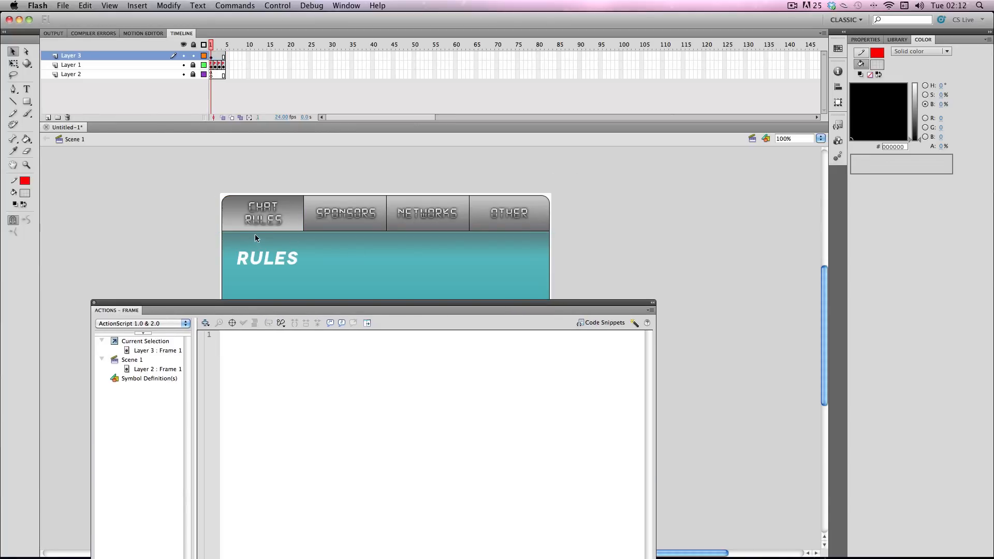
Step: Give the Chat Rules button the script on (release) { gotoAndStop("chatrules"); }
left_click(262, 212)
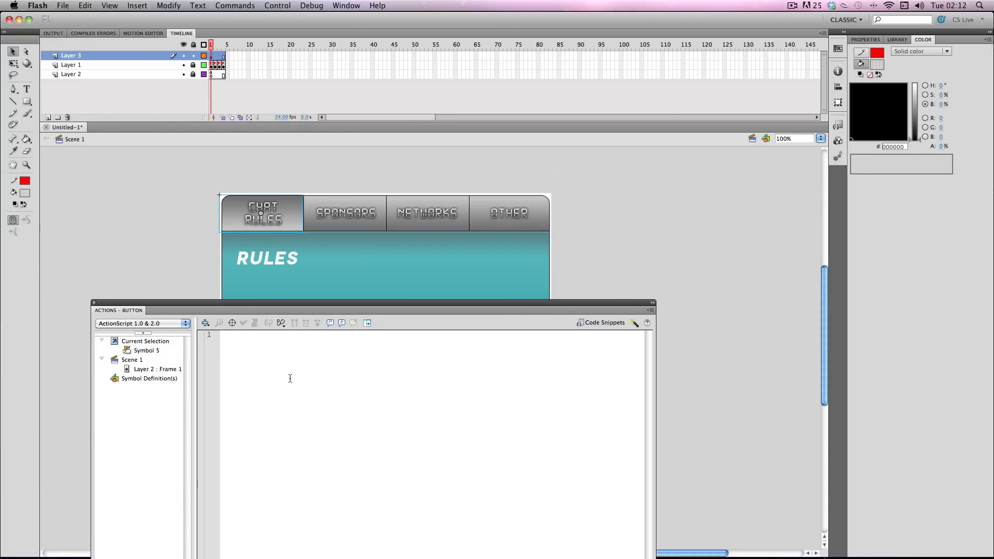
type("on")
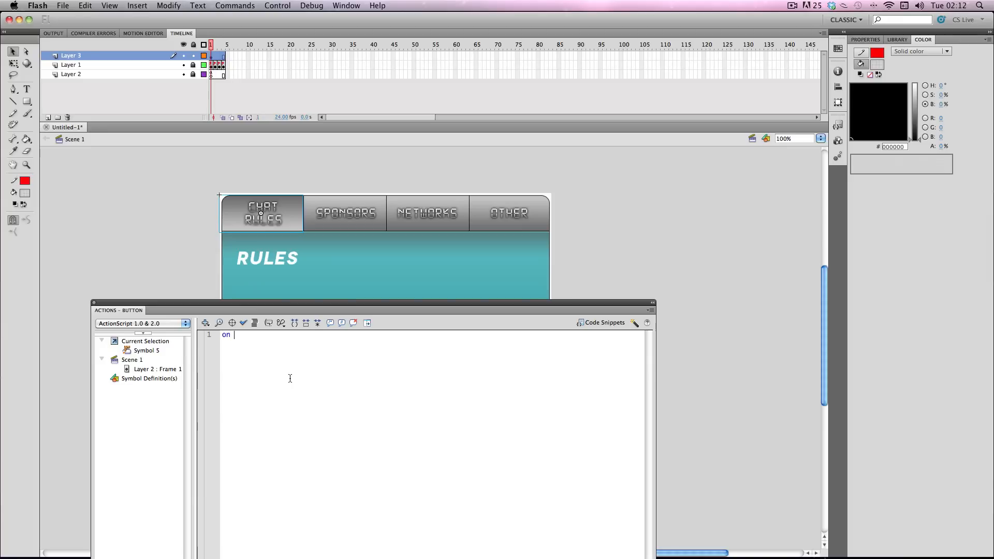
type("(")
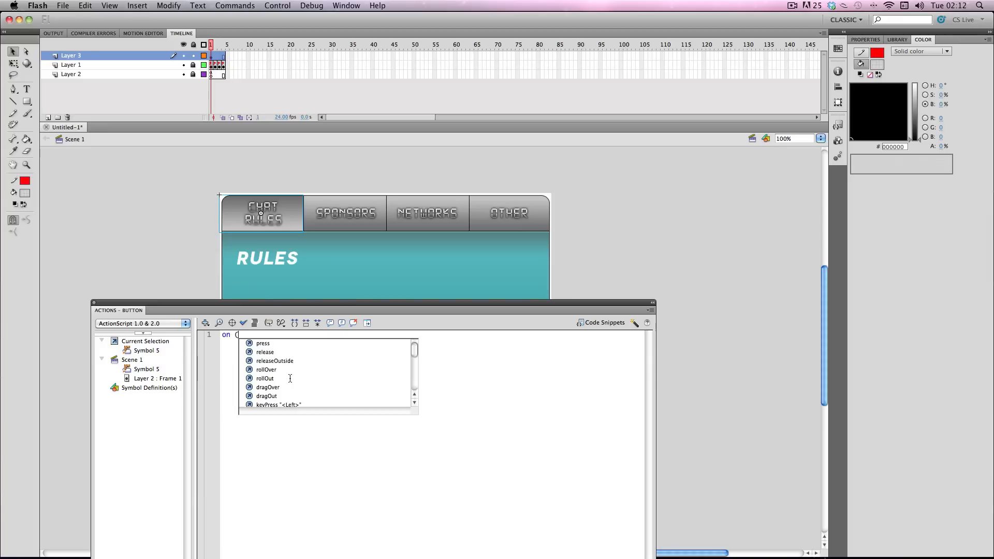
type("release")
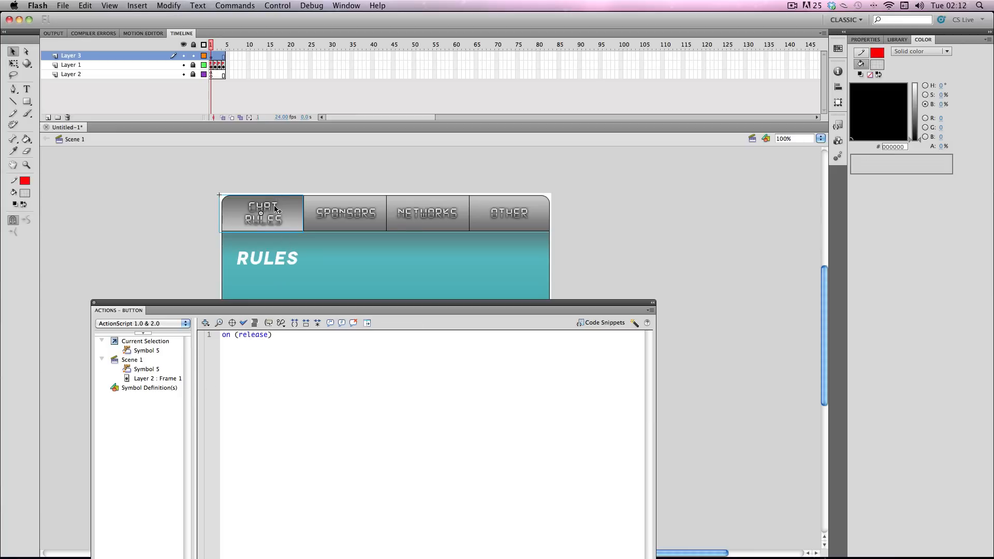
mouse_move(295, 212)
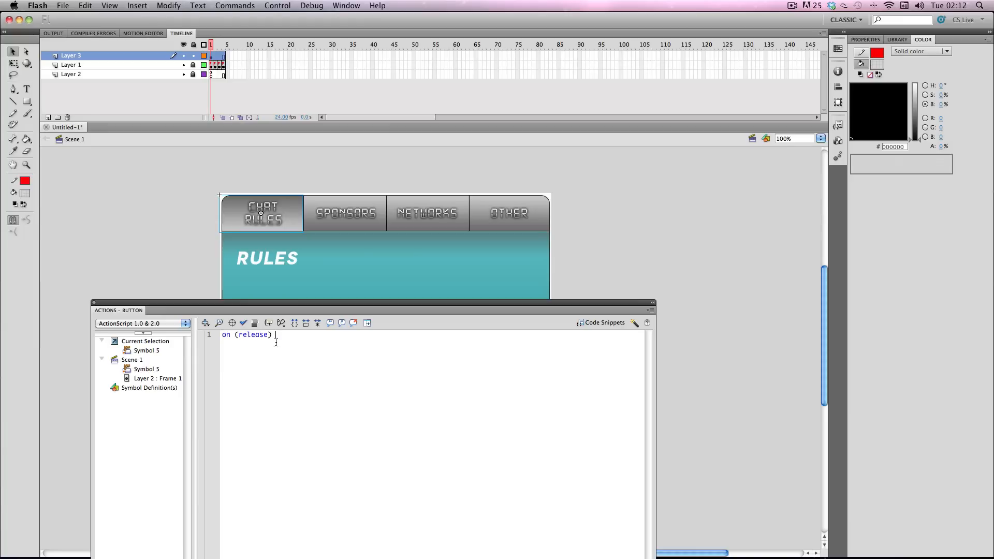
type("{")
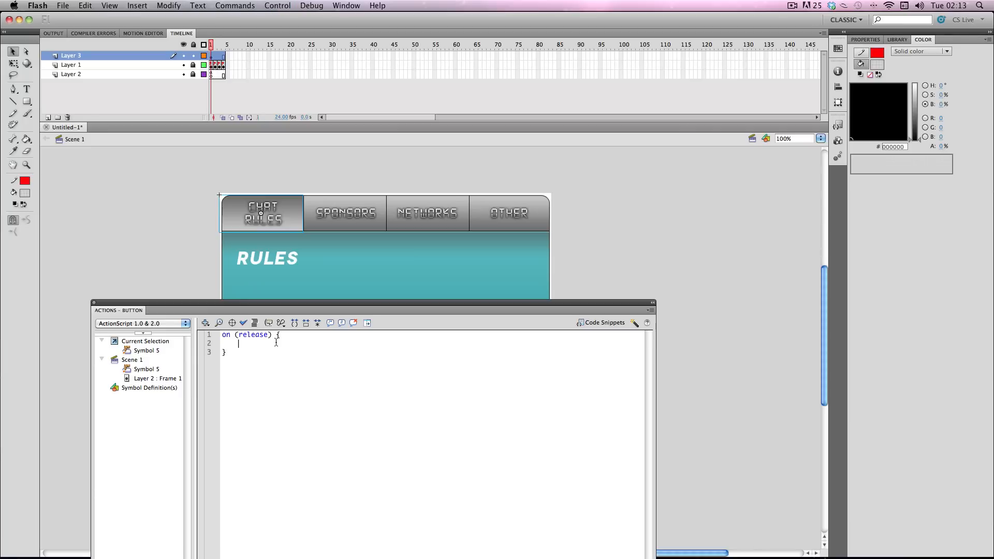
type("goto")
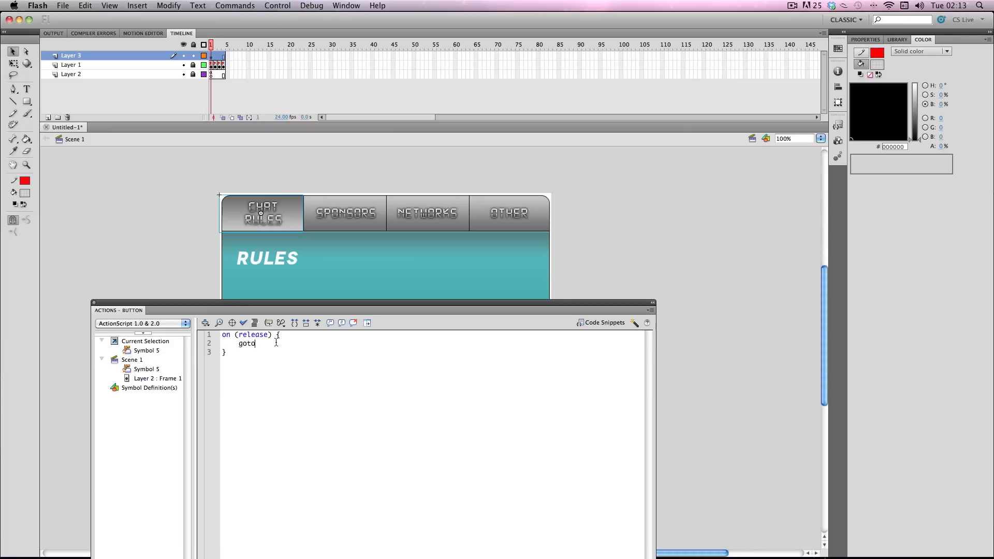
type("AndSt")
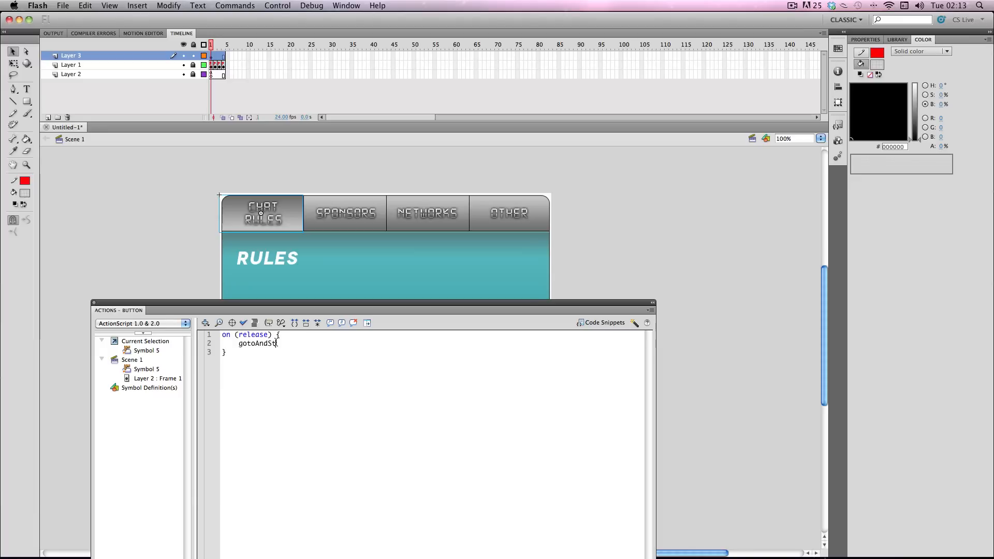
type("oP")
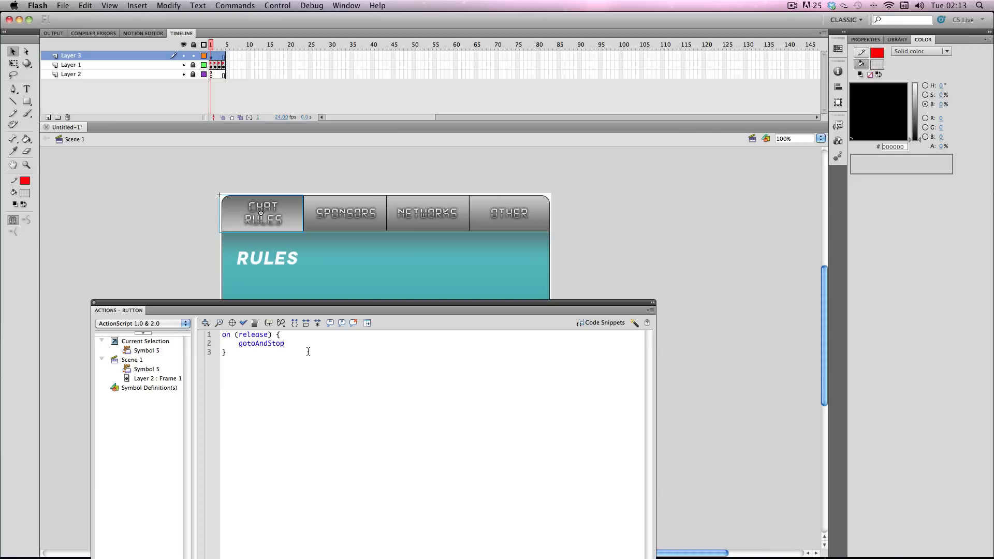
type("(")
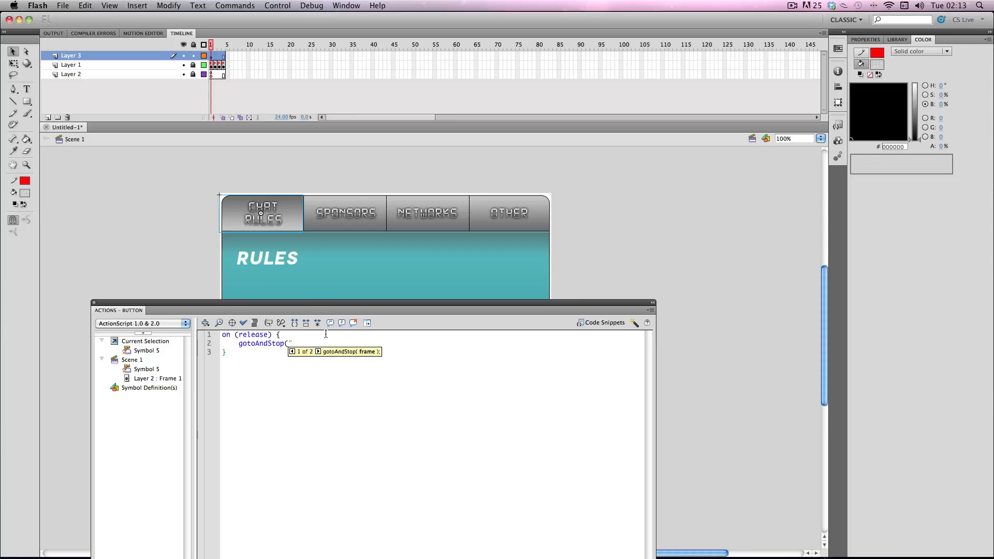
type("\"chatru")
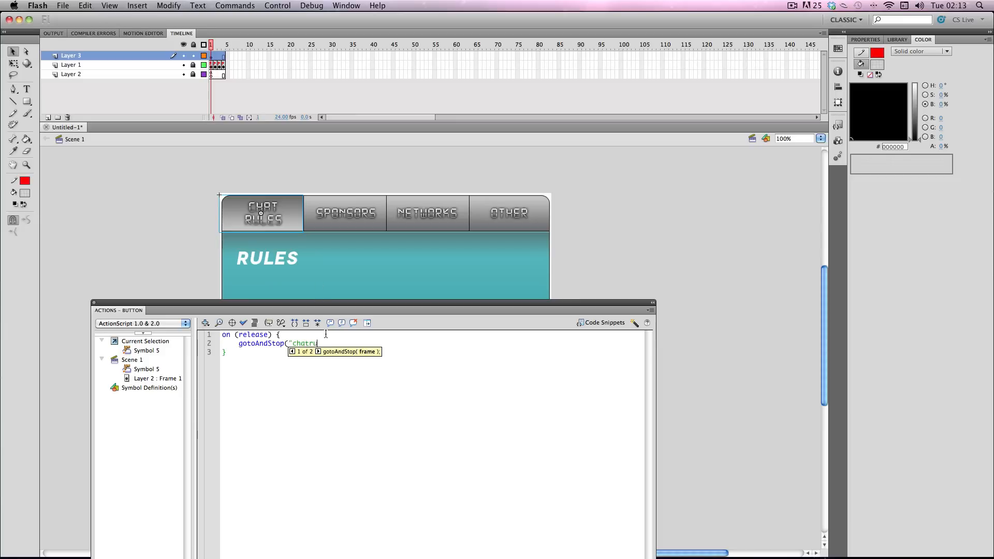
type("es\") ;")
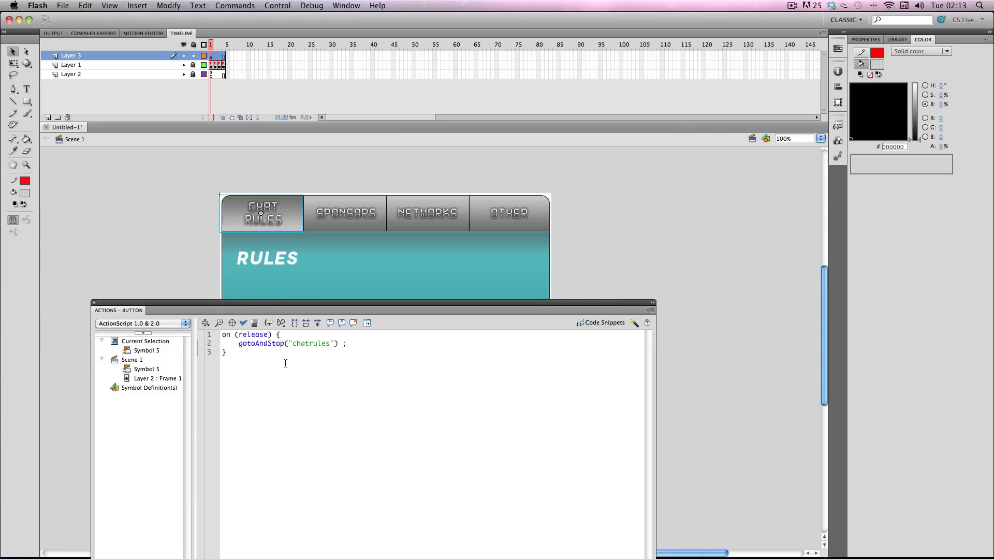
mouse_move(275, 340)
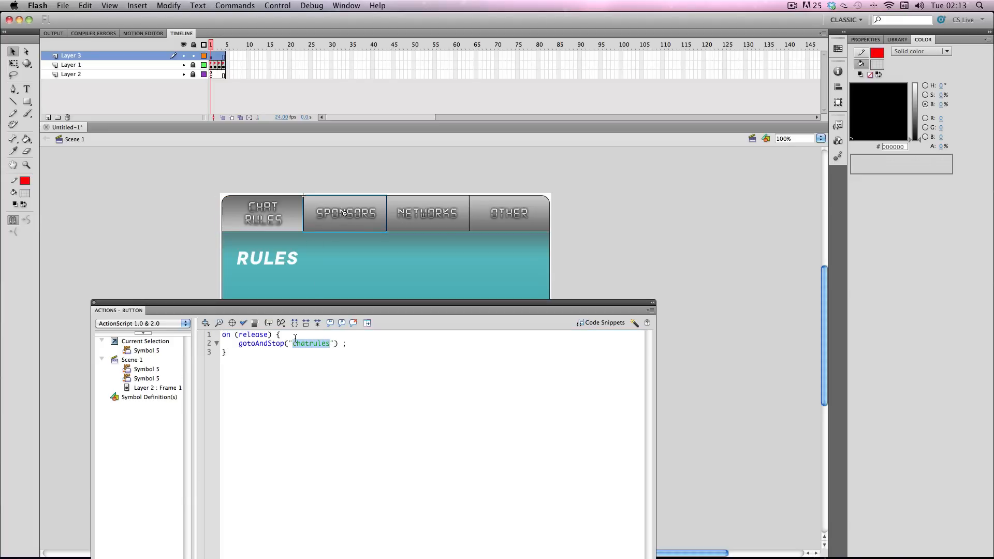
Step: Set the pasted frame labels to sponsors, networks and other on their tab buttons
type("sponsors")
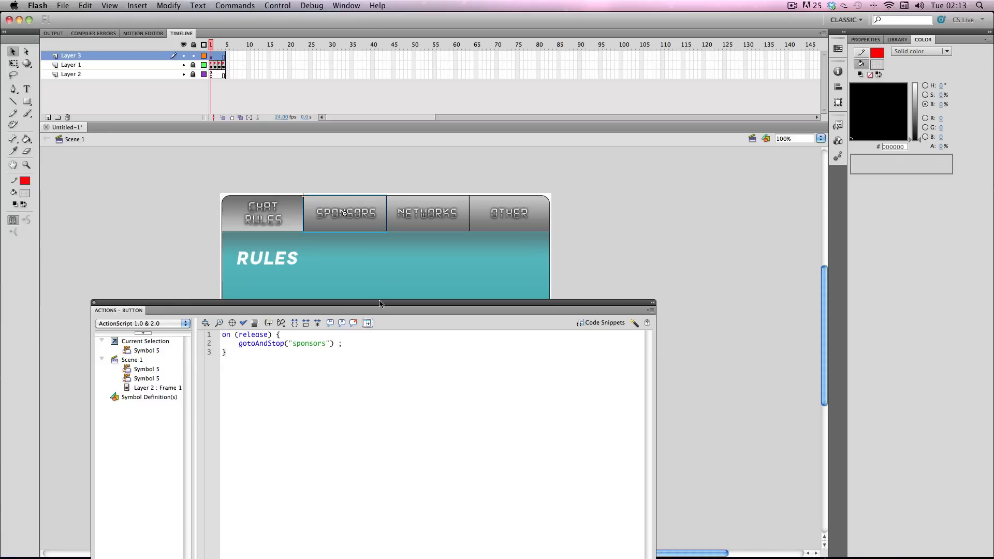
left_click(428, 213)
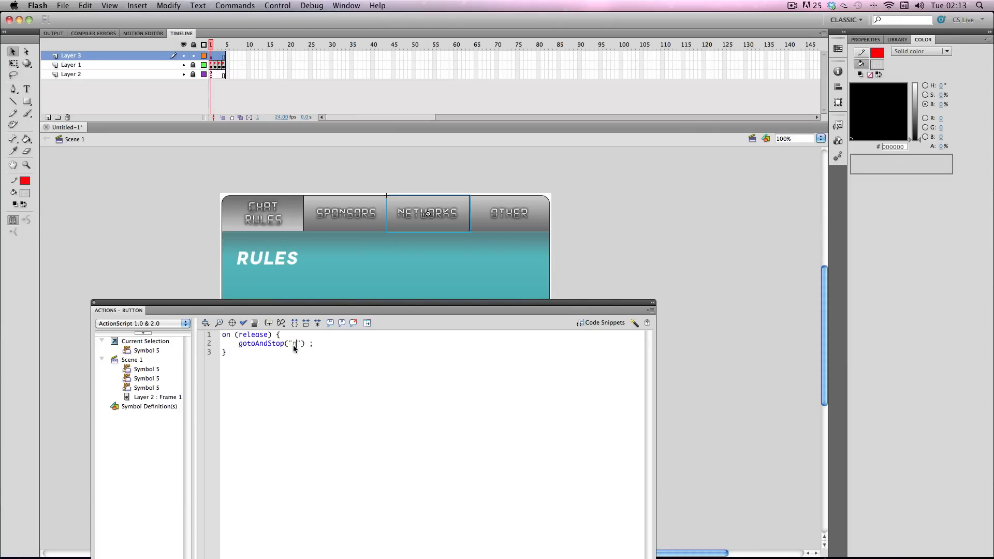
type("networks")
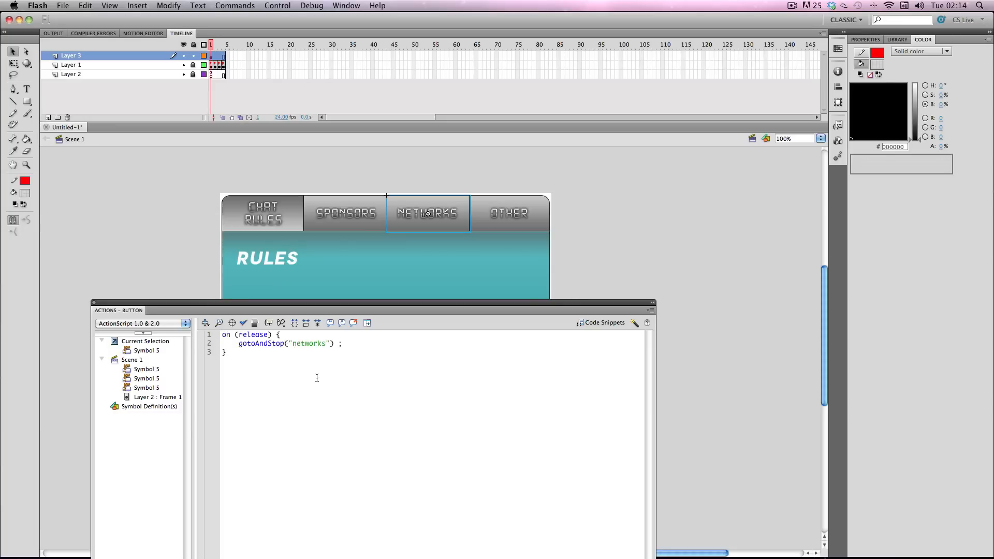
left_click(510, 213)
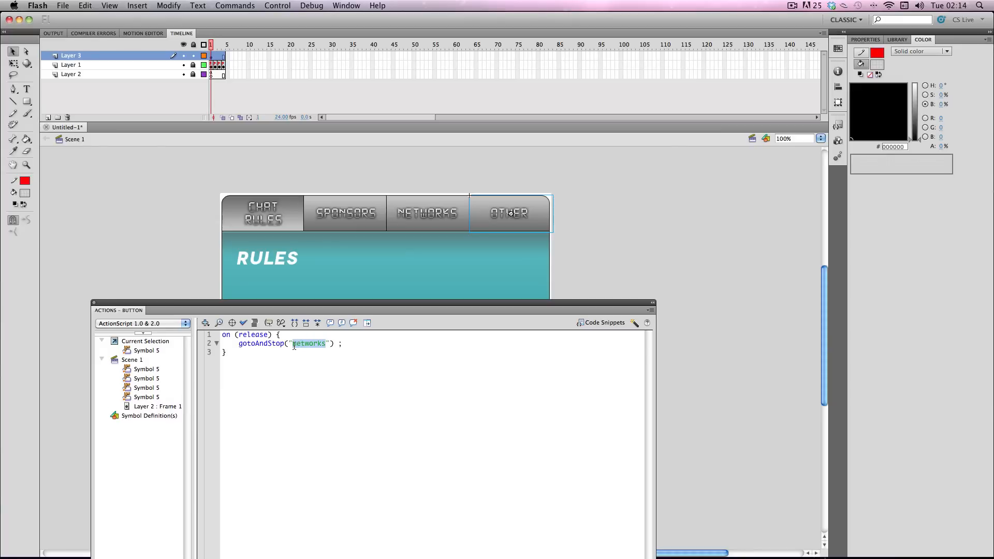
type("other")
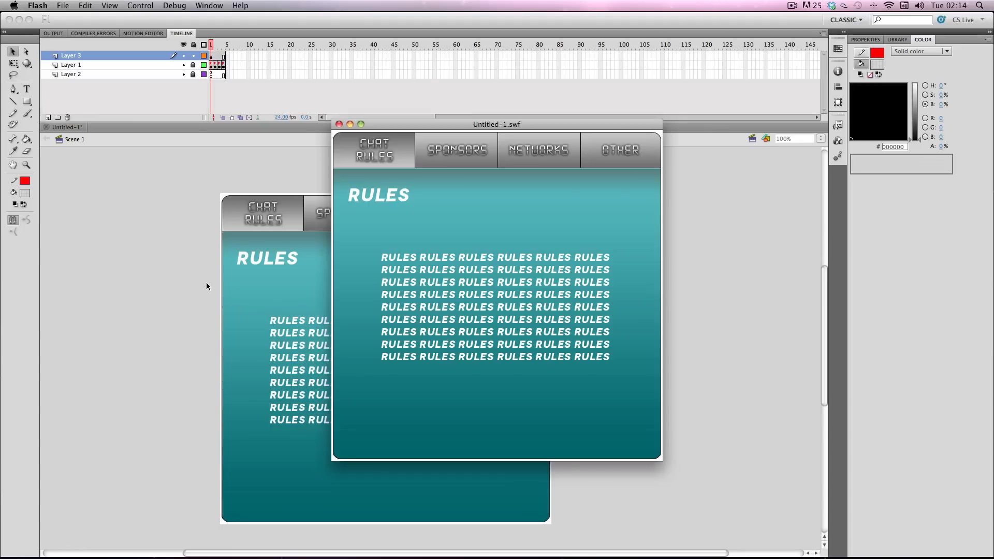
mouse_move(389, 159)
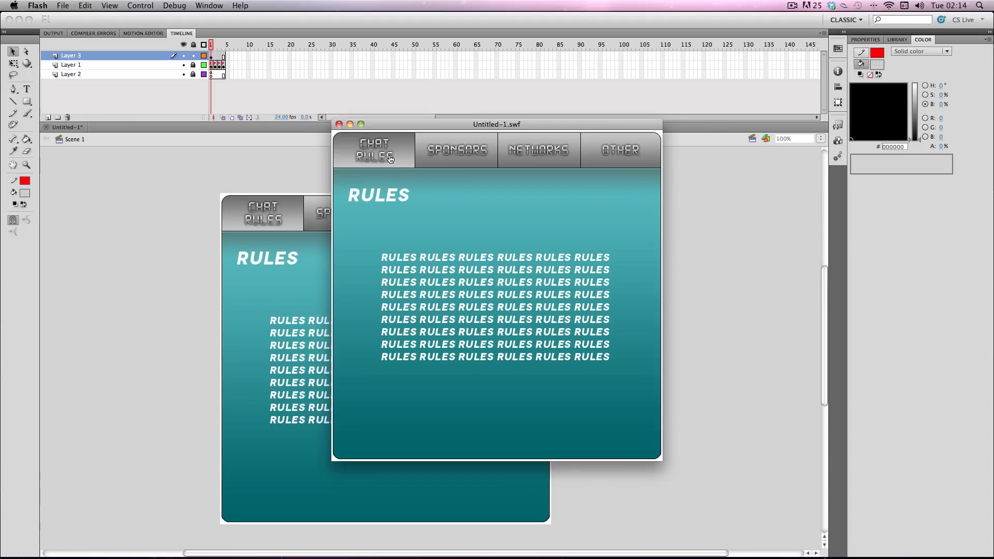
mouse_move(451, 155)
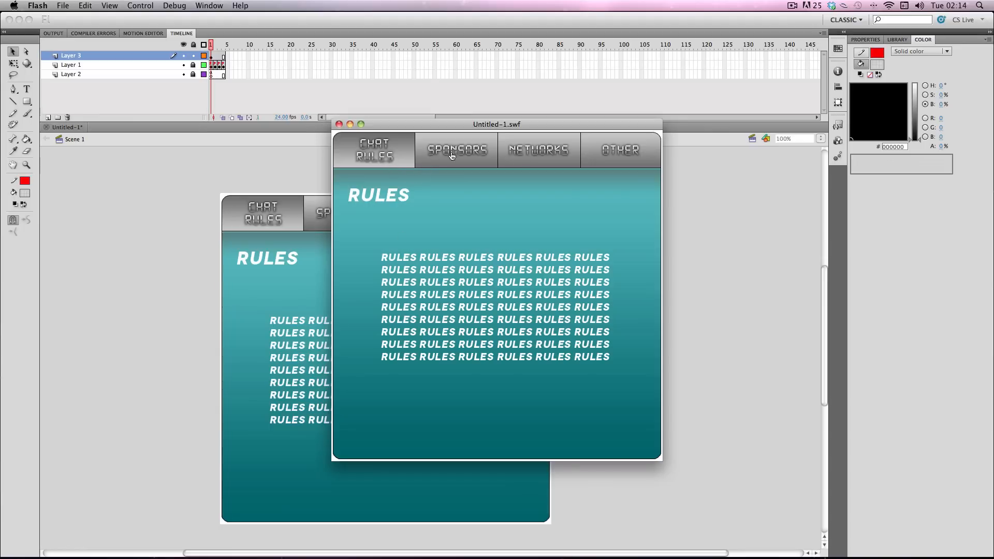
Step: In the test movie, click the Sponsors, Networks and Other tabs to check their pages
left_click(454, 150)
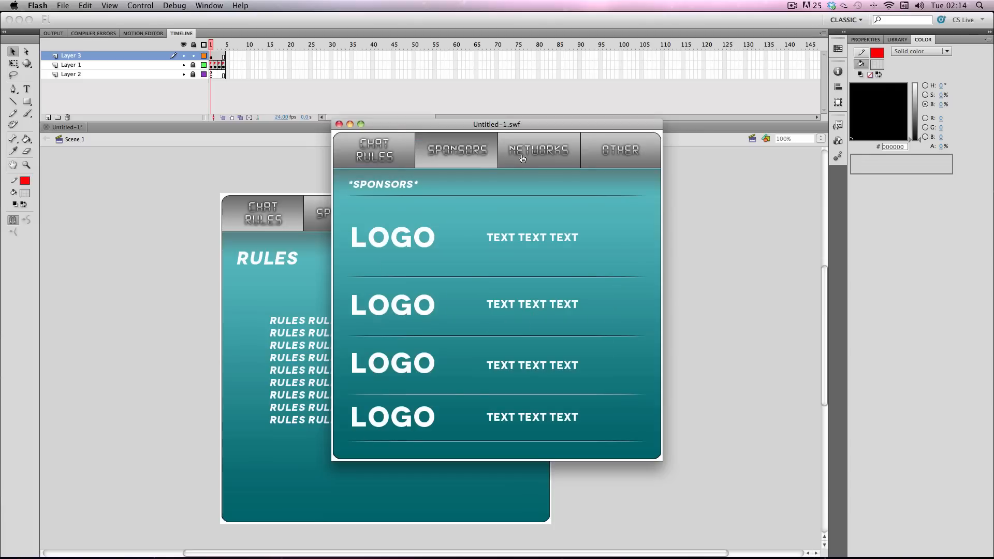
left_click(538, 150)
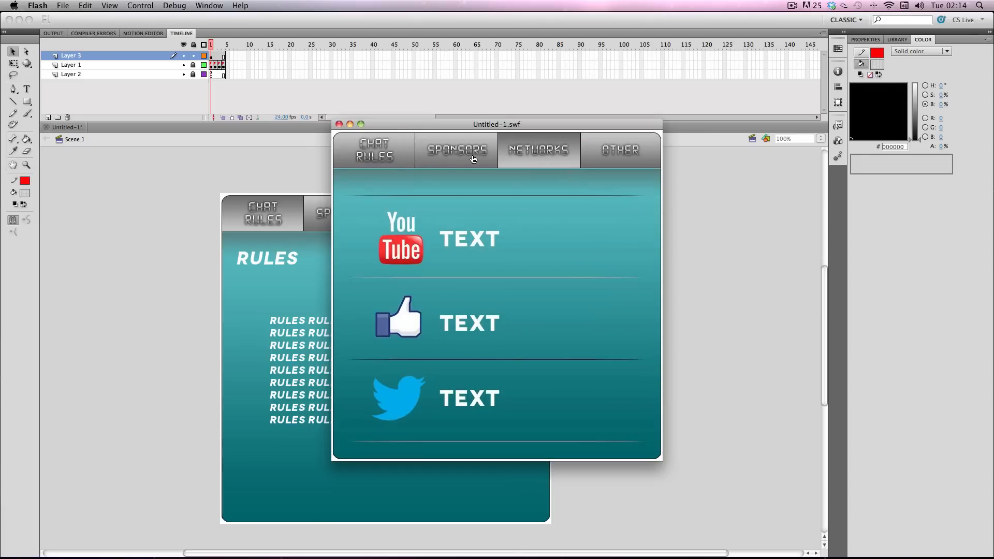
left_click(455, 150)
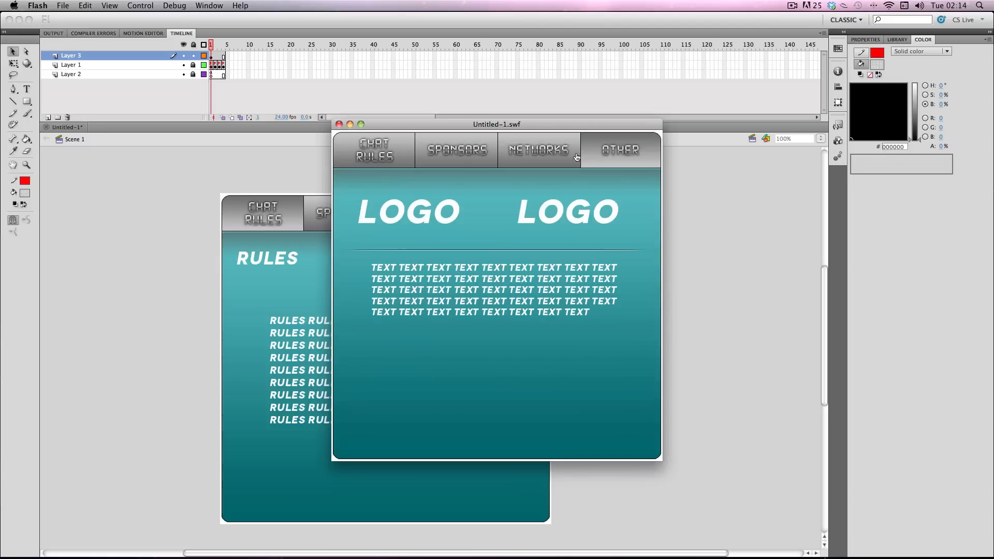
left_click(374, 149)
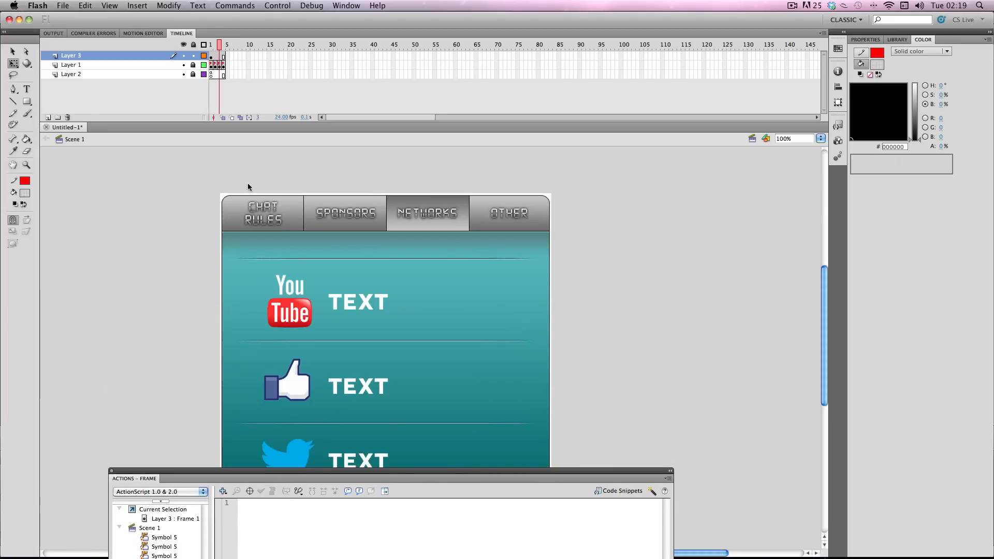
mouse_move(307, 415)
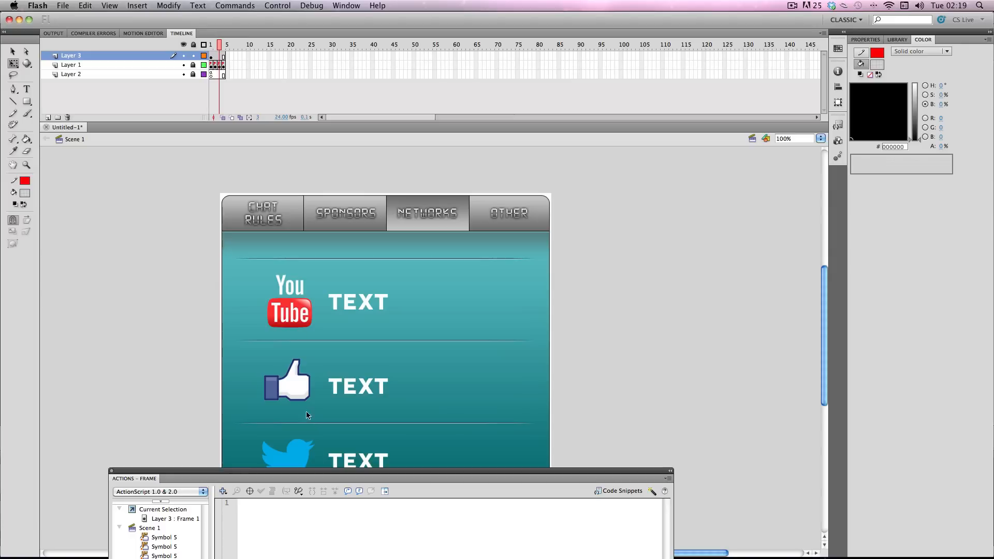
mouse_move(284, 321)
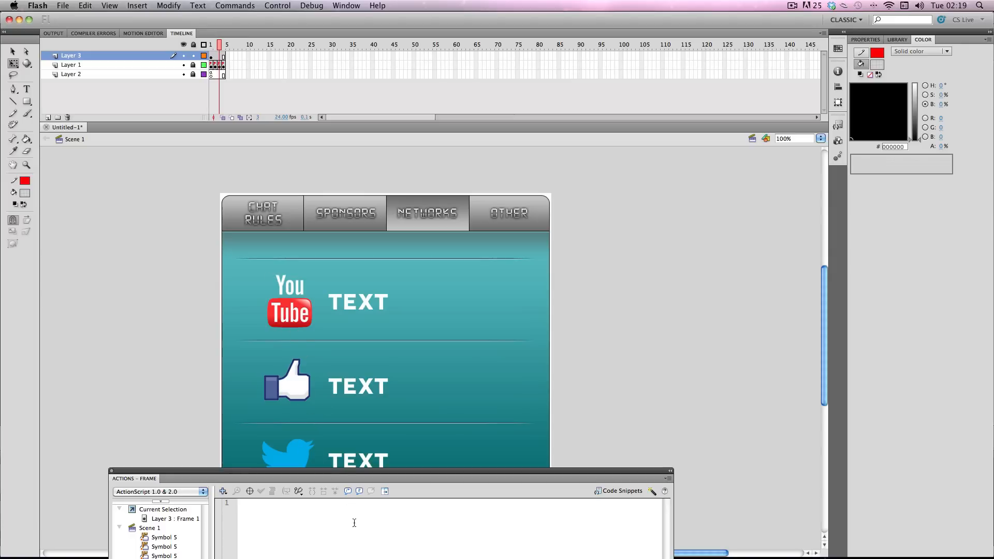
mouse_move(289, 312)
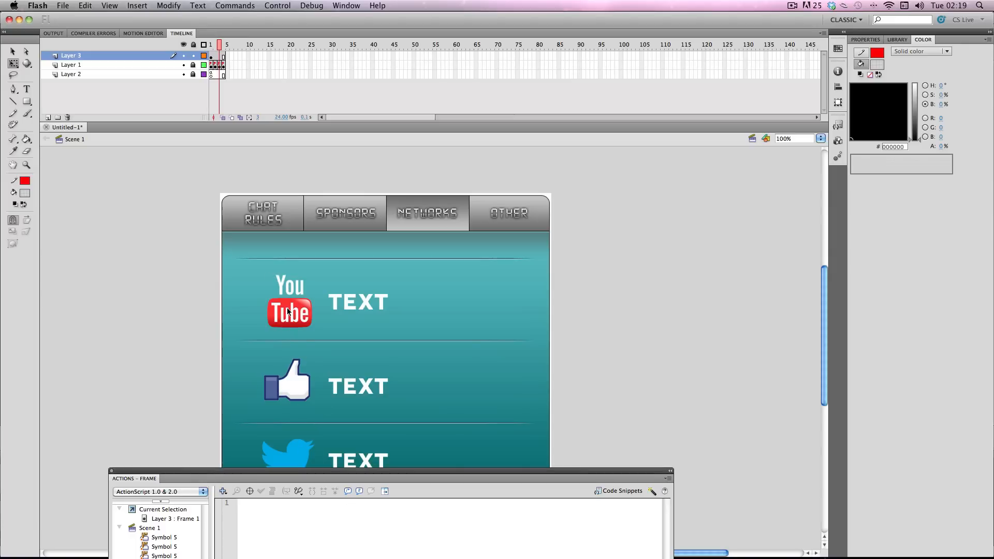
Step: Select the Chat Rules tab button, insert Layer 5 above Layer 3, and pick its frame 3
left_click(261, 213)
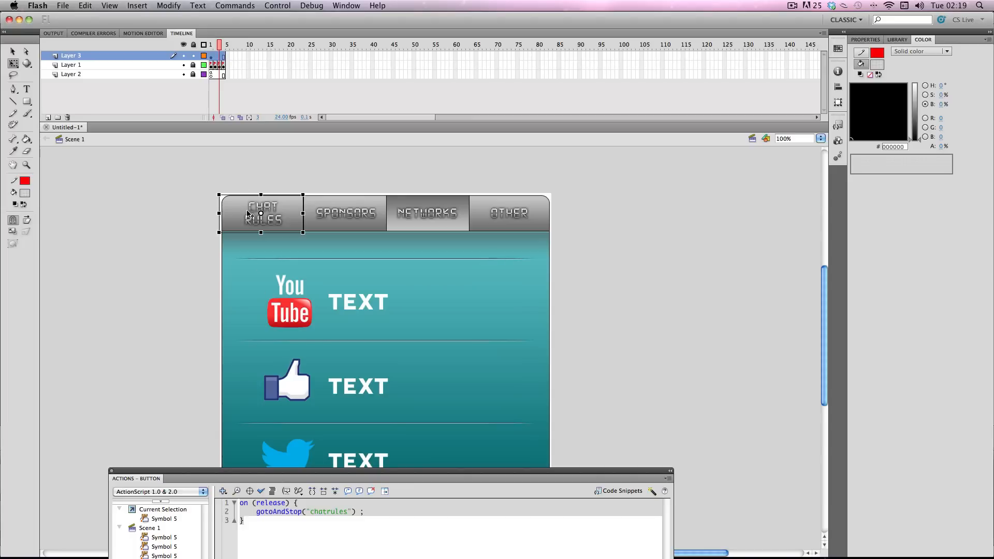
left_click(85, 6)
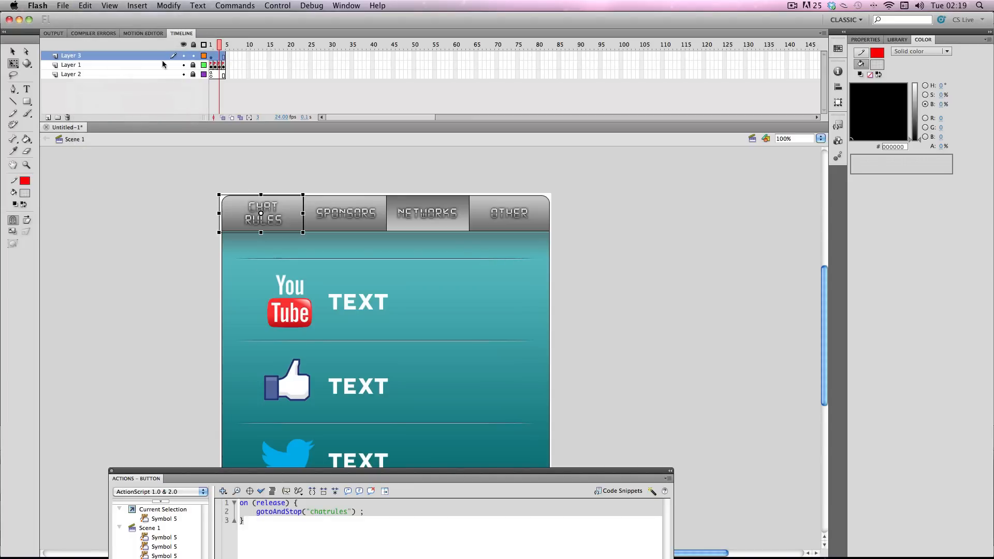
right_click(67, 56)
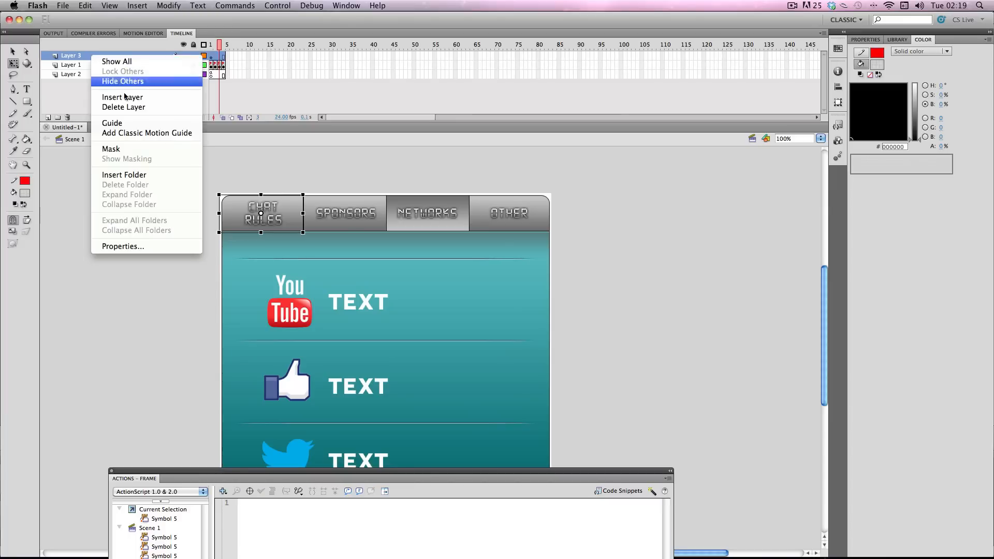
left_click(122, 97)
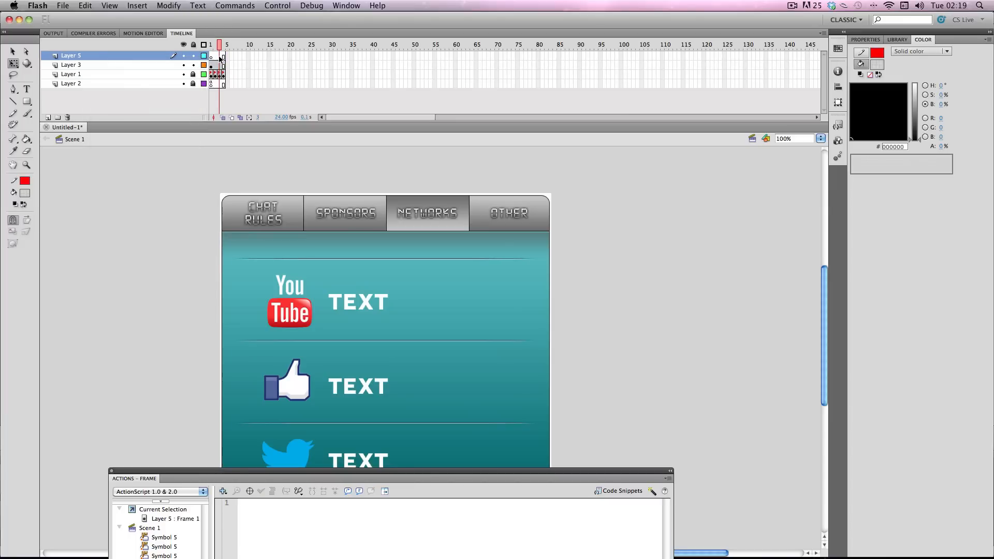
left_click(221, 45)
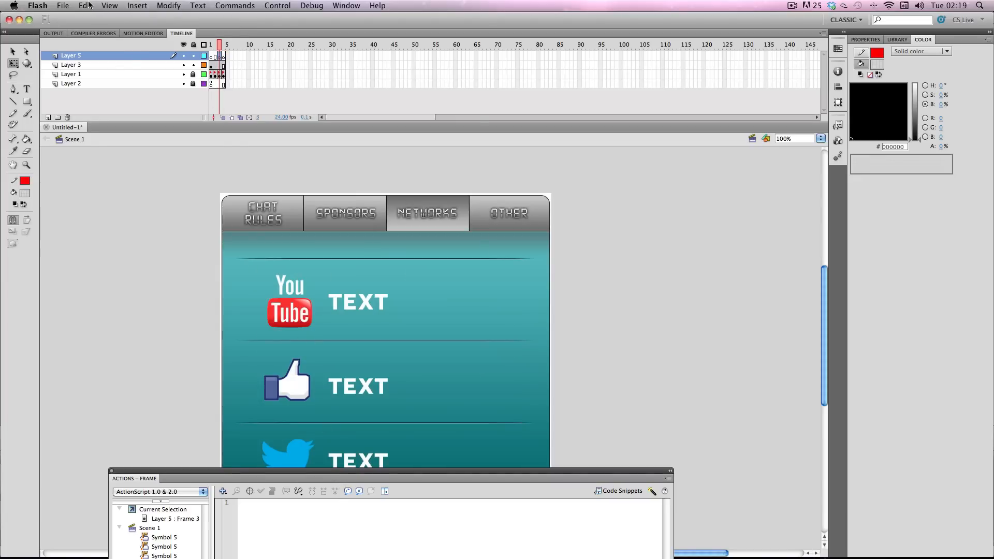
Step: Paste the copied Chat Rules button in place on Layer 5 using Edit > Paste in Place
left_click(84, 6)
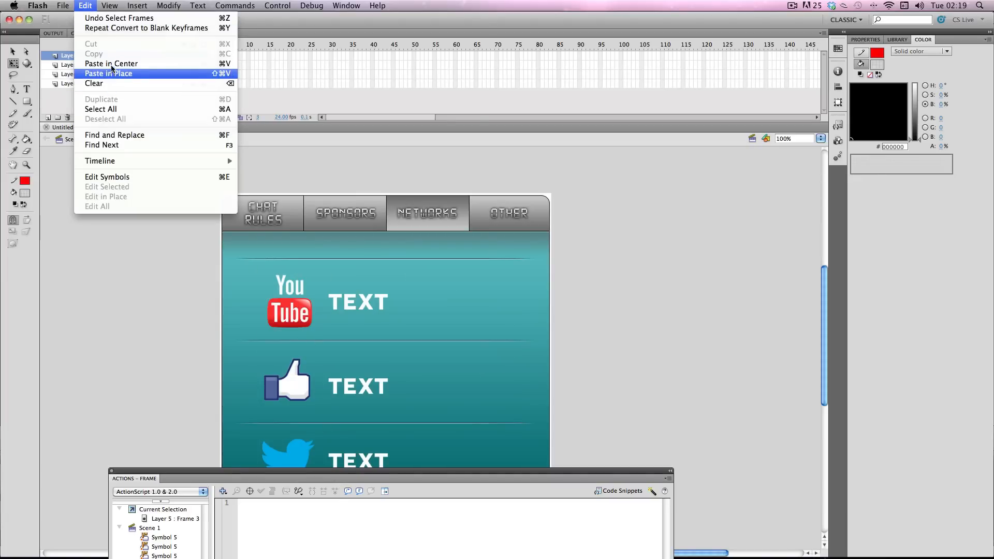
left_click(109, 73)
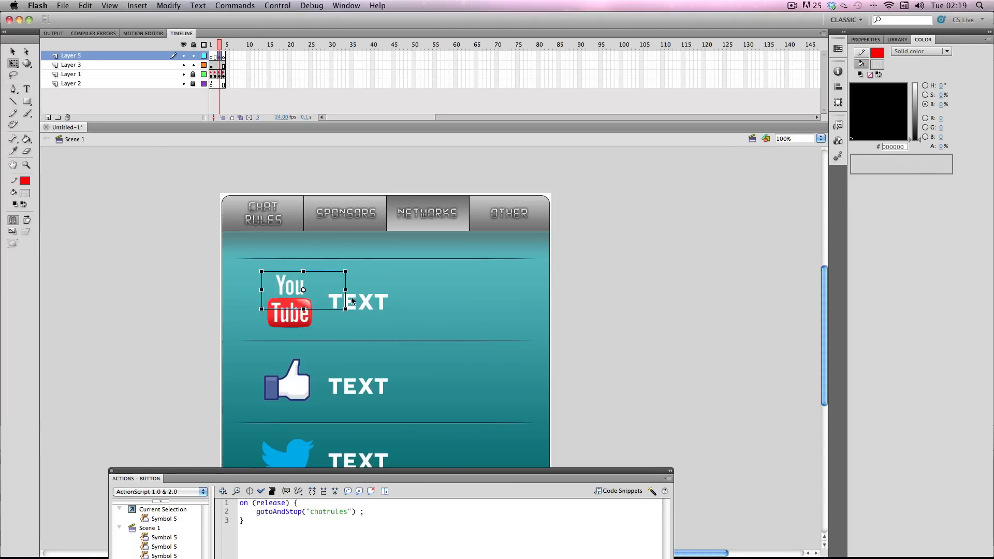
mouse_move(262, 272)
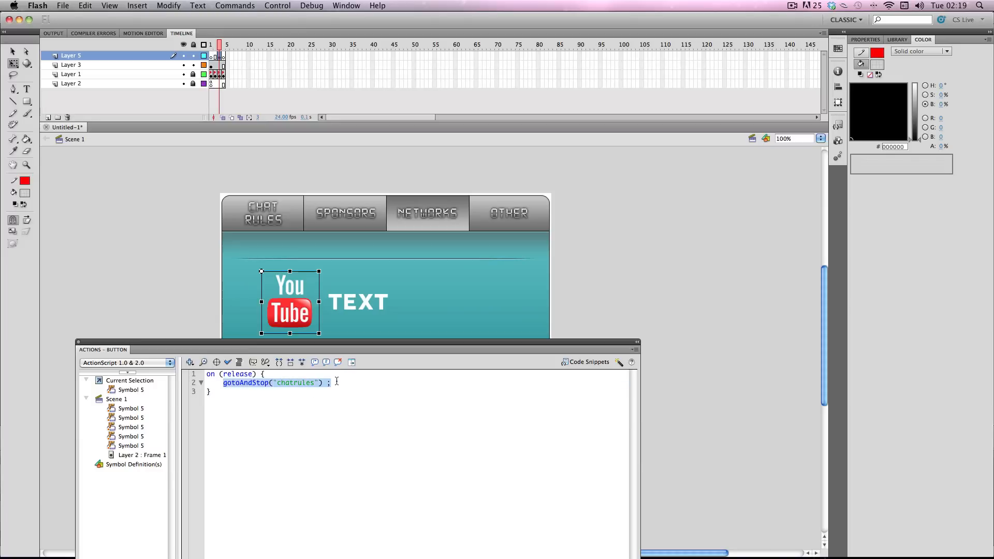
type("get")
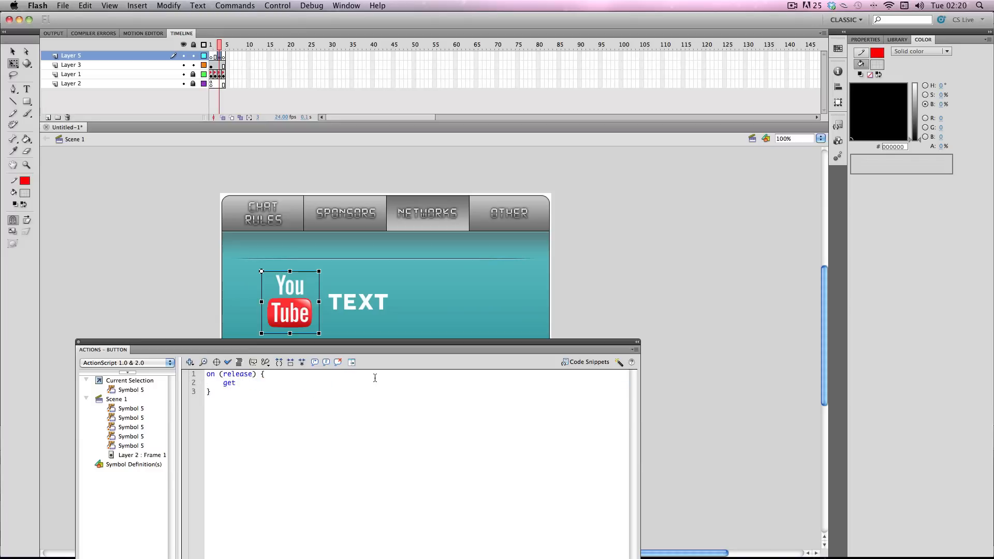
type("URL")
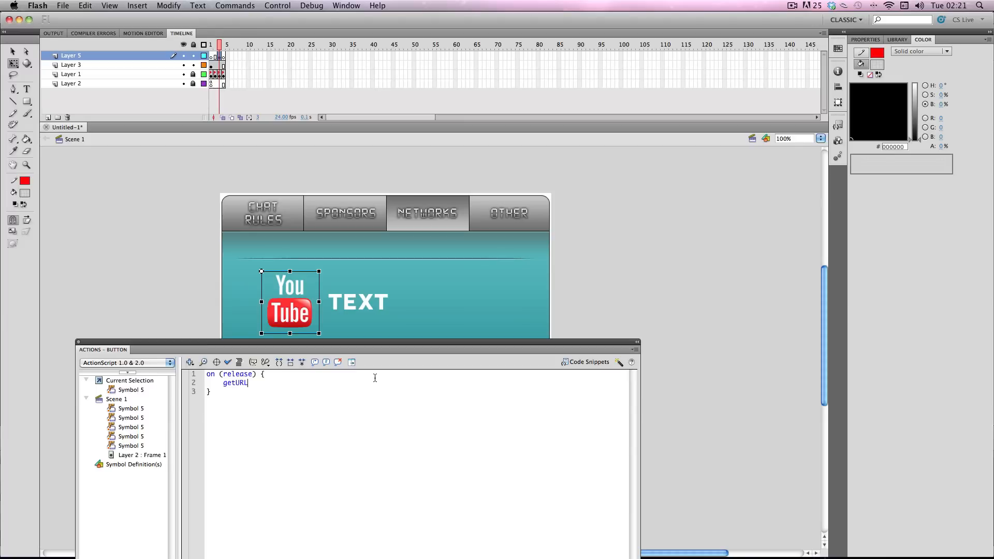
type("(\"")
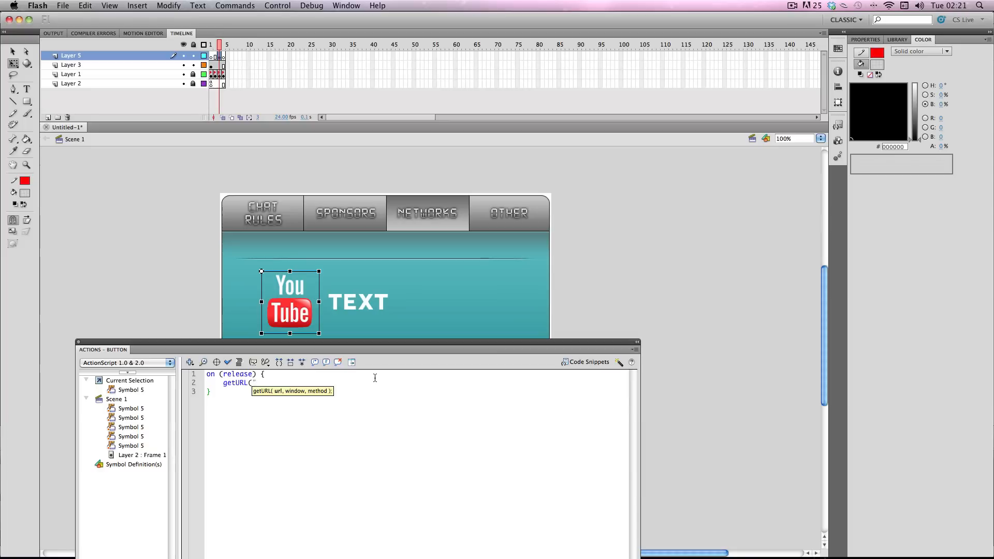
type("http")
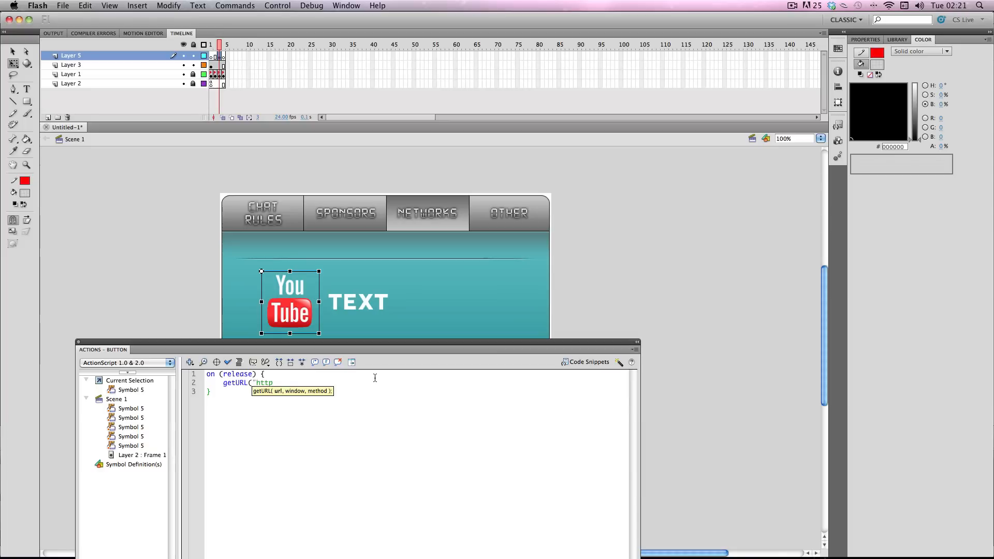
type("://")
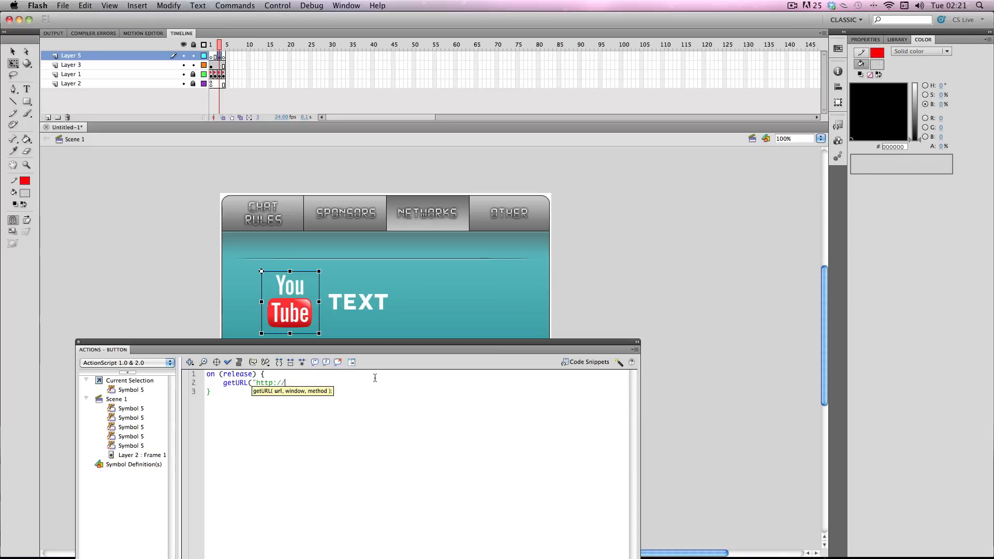
mouse_move(375, 393)
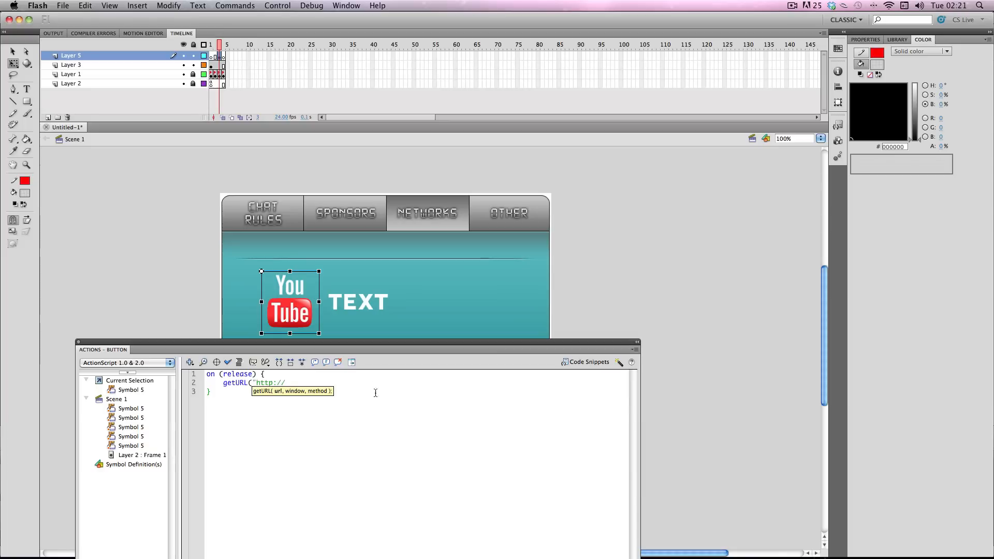
type("www.you")
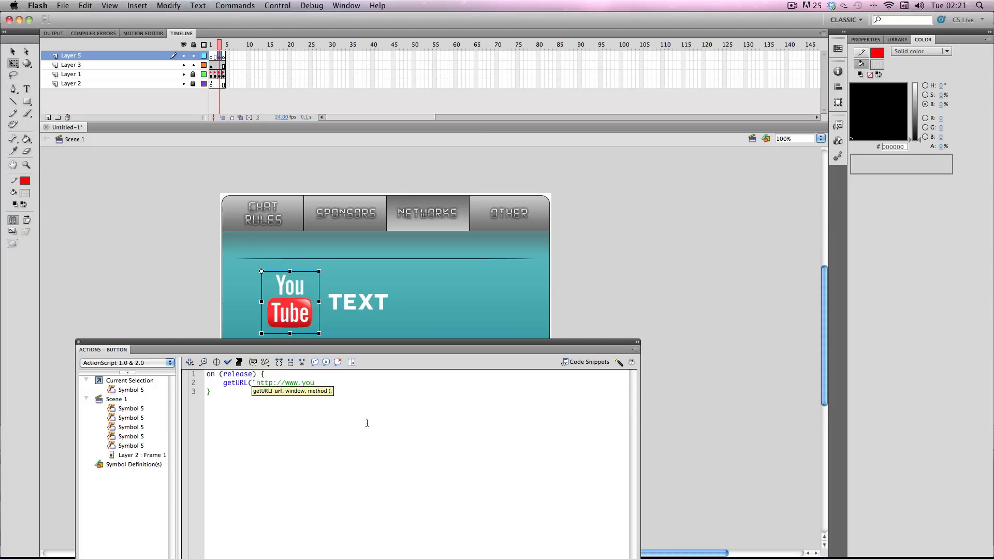
type("tube.com")
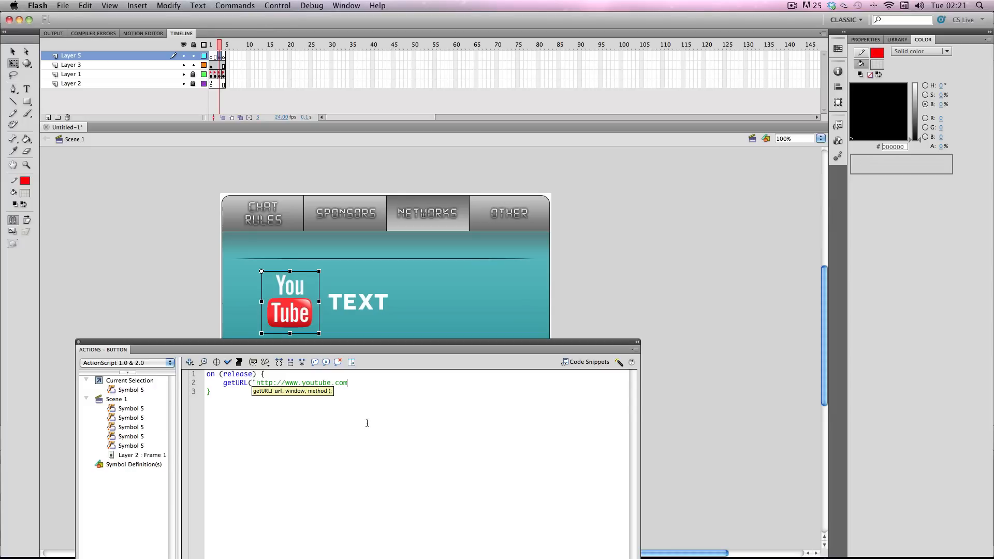
type("/crayo")
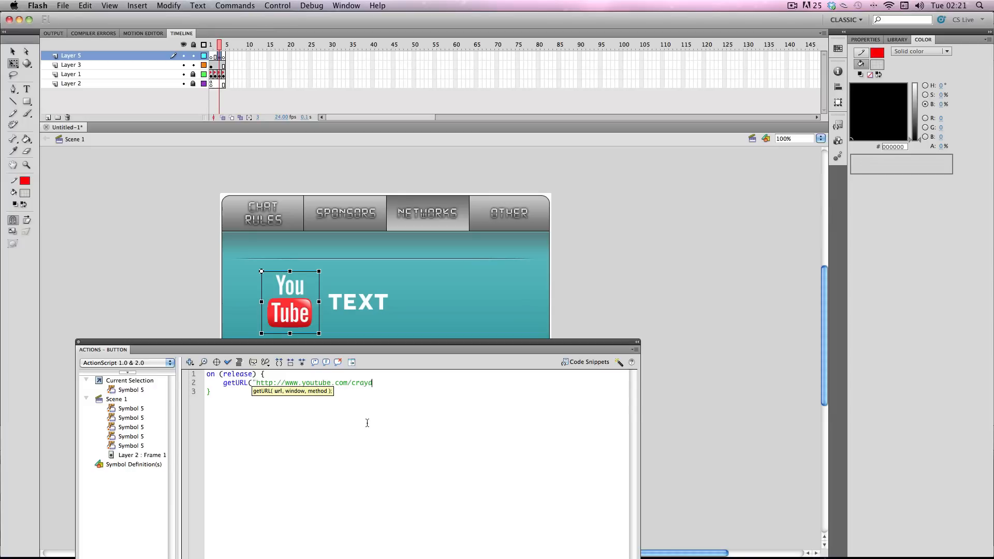
type("esigns")
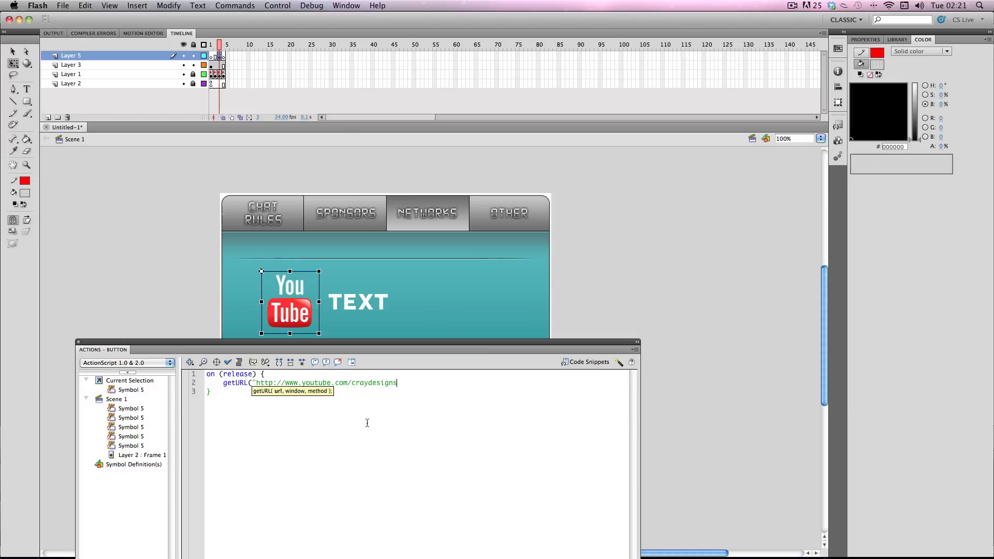
type("\"")
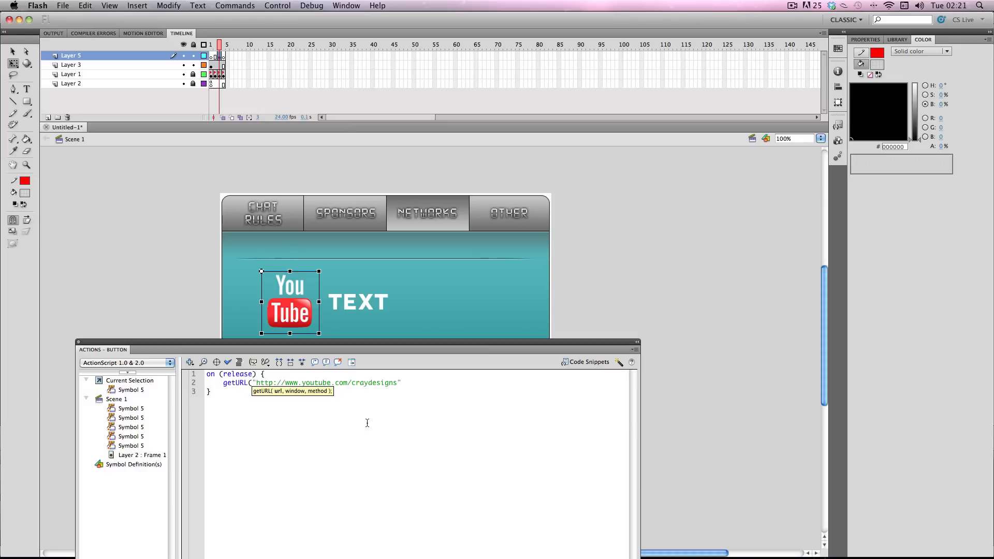
type(");")
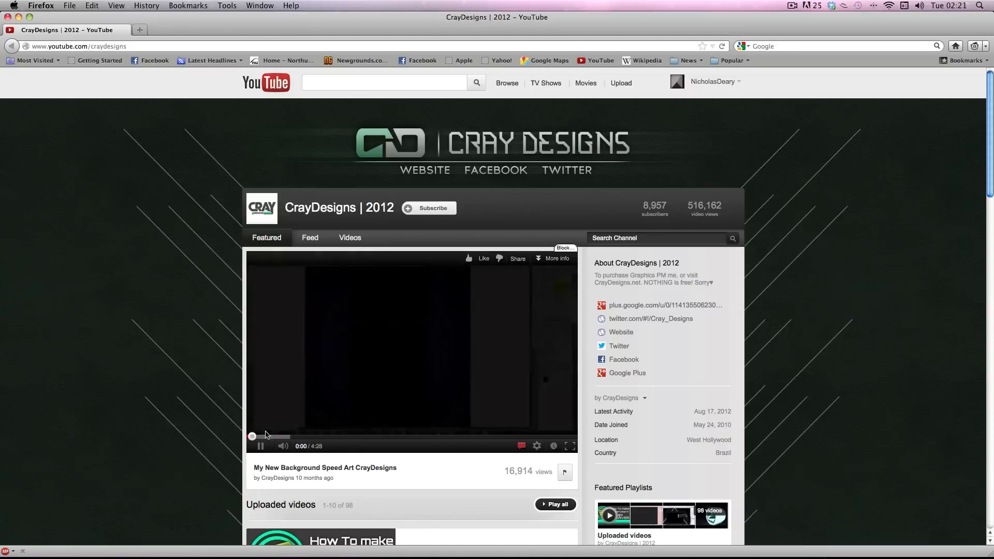
Step: Return from the Firefox CrayDesigns page and close the SWF test movie window
left_click(260, 446)
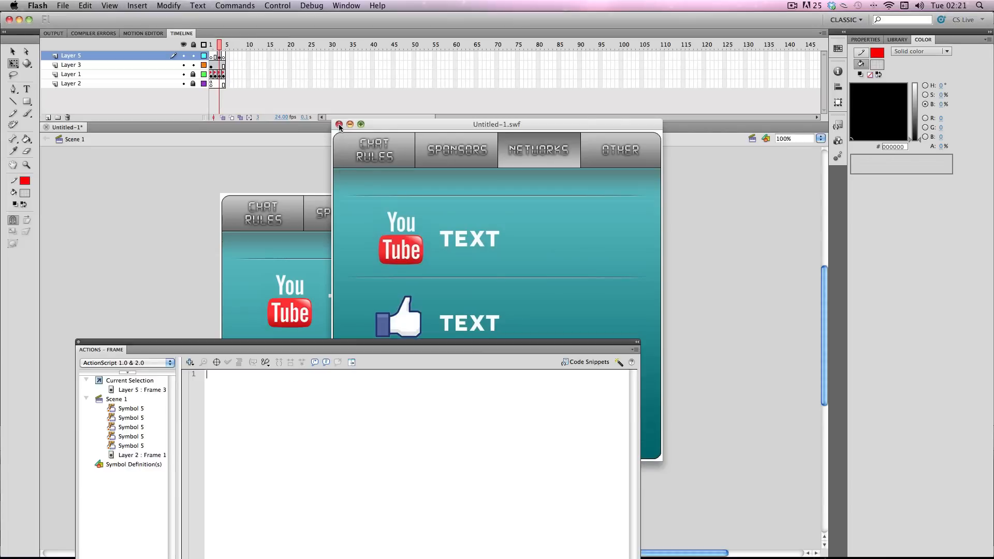
left_click(340, 124)
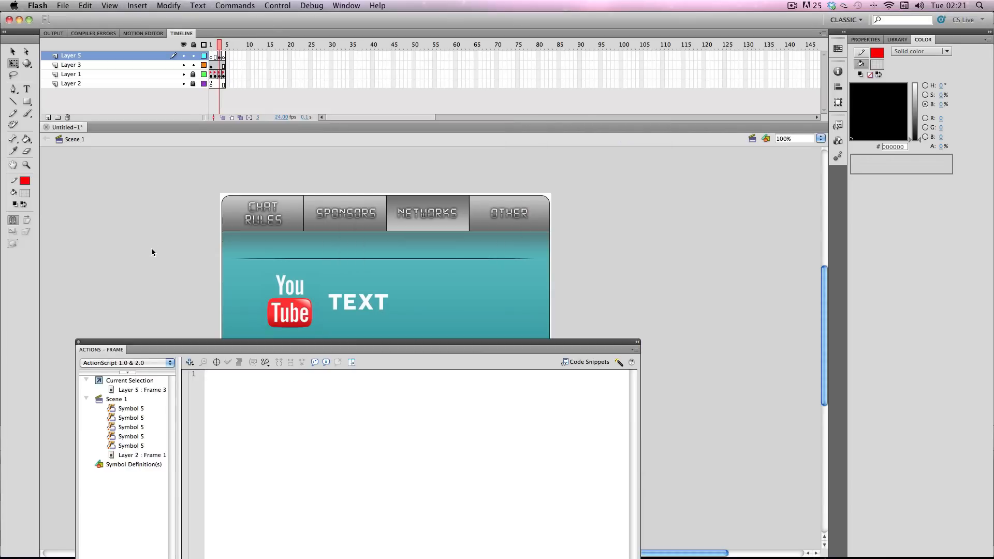